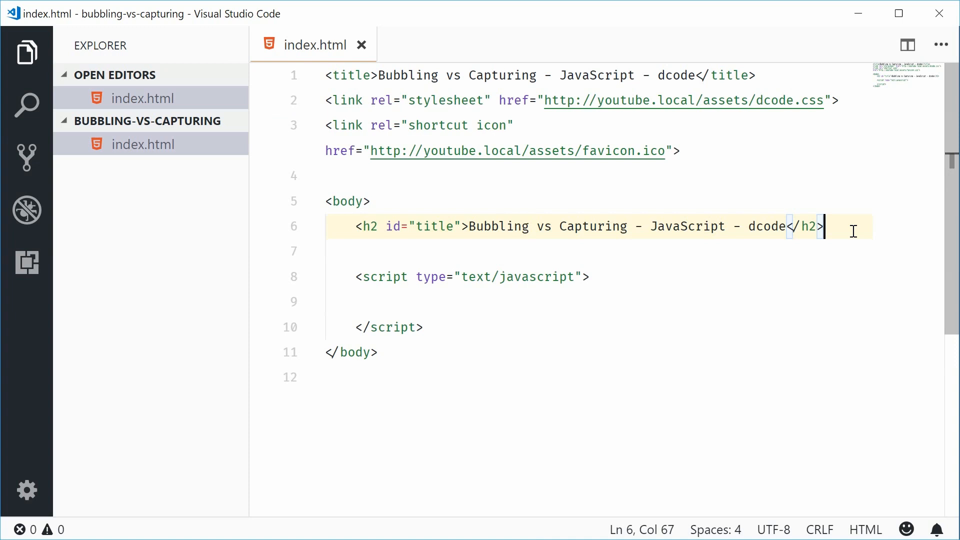
Insert a p paragraph of lorem placeholder text under the h2 heading with Emmet.
text(p)
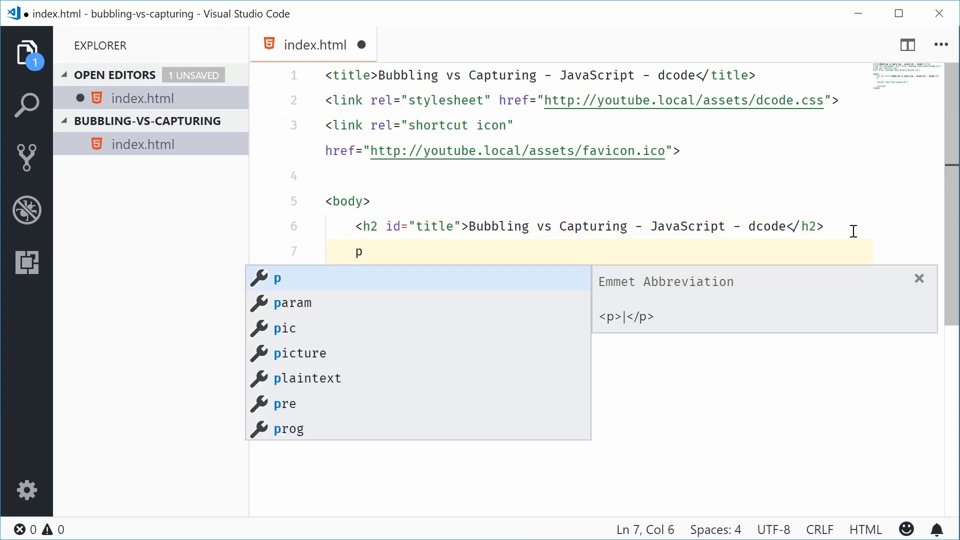
text(lorem)
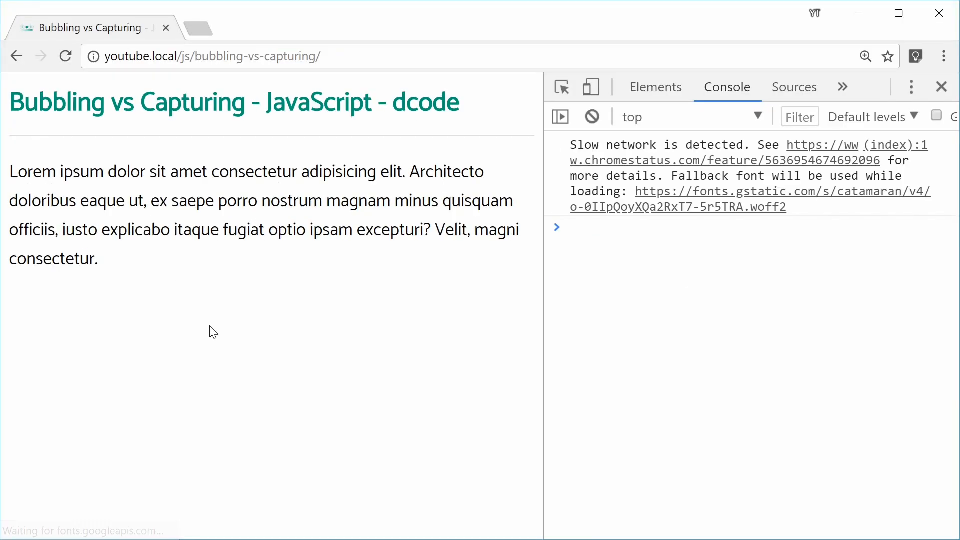
mouse_move(228, 331)
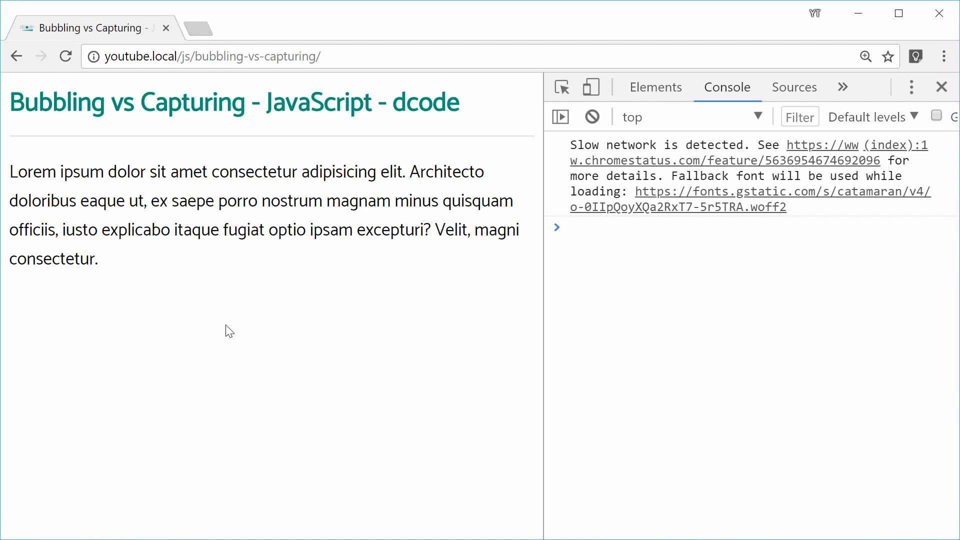
mouse_move(244, 305)
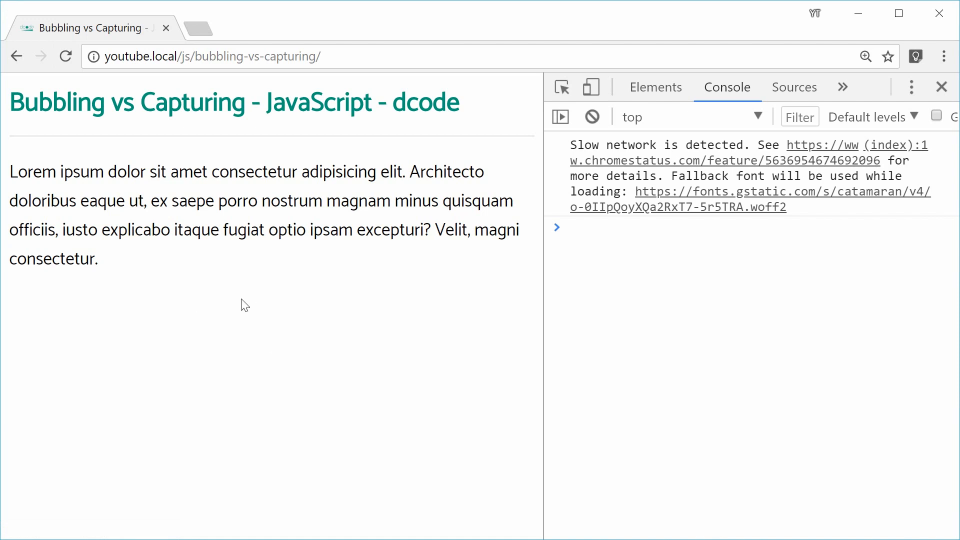
Select the word ipsum in the page's placeholder paragraph.
double_click(82, 172)
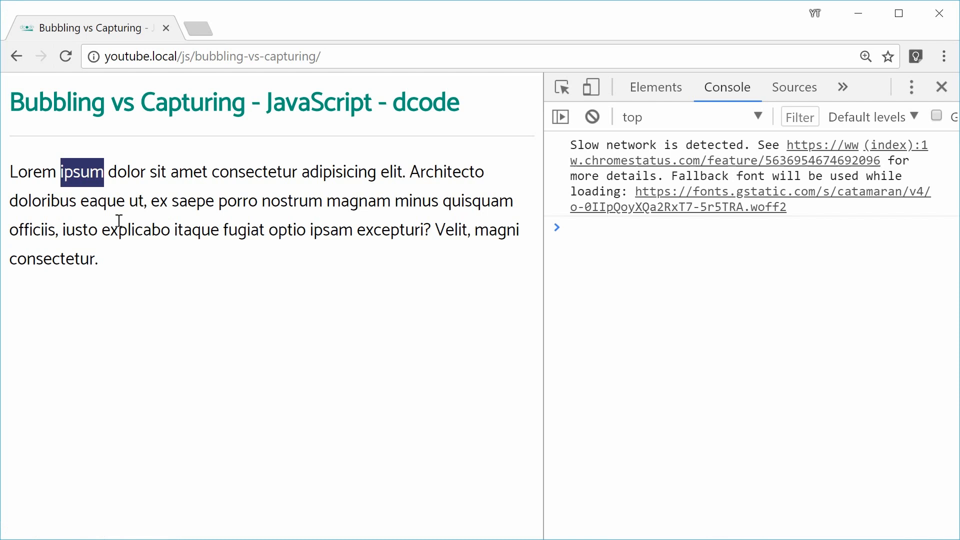
mouse_move(178, 301)
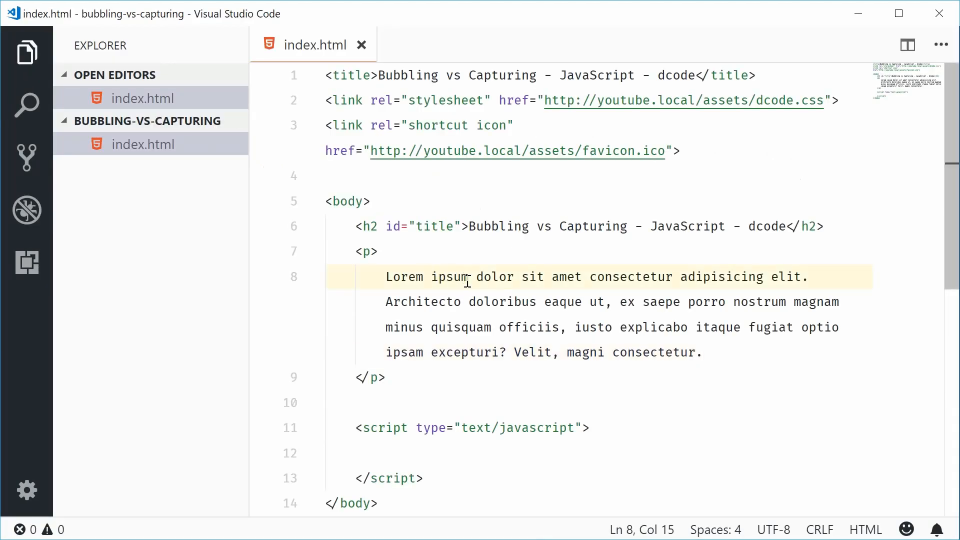
Wrap 'ipsum' on line 8 in <strong></strong> tags, fixing the misplaced closing tag.
text(<strong></strong>)
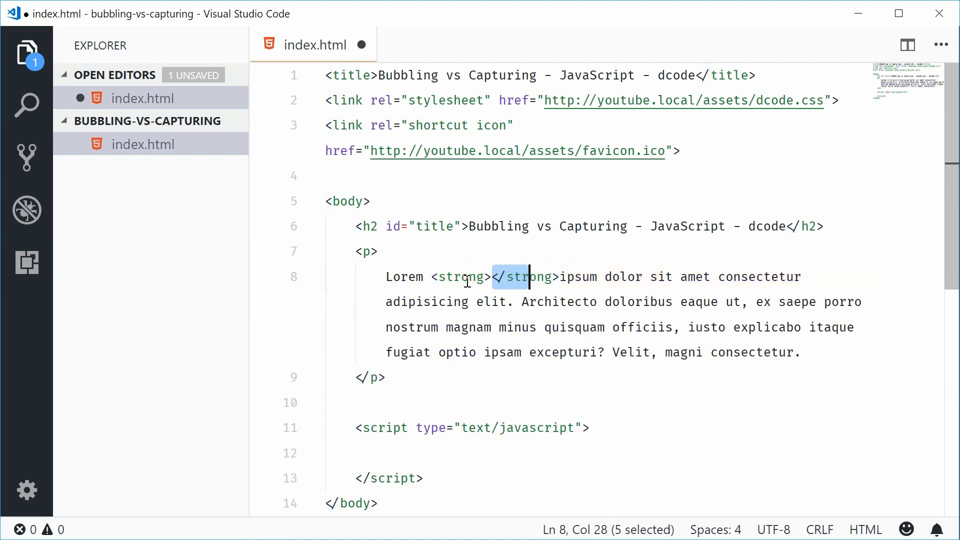
key(Delete)
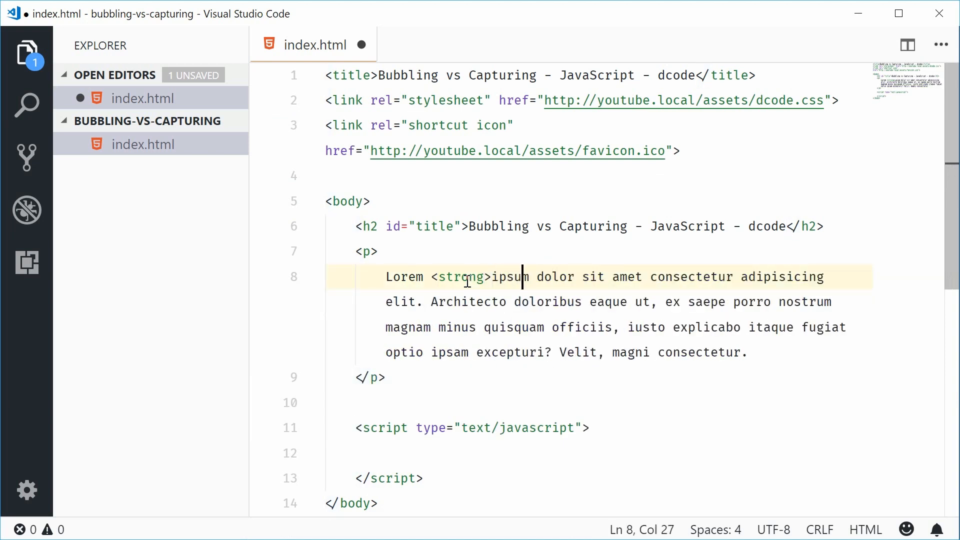
text(</strong>)
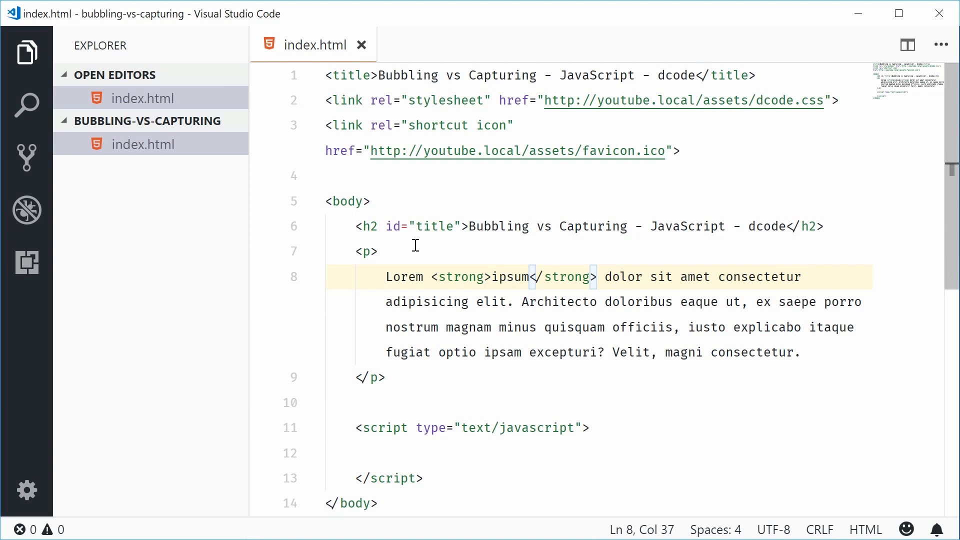
double_click(365, 251)
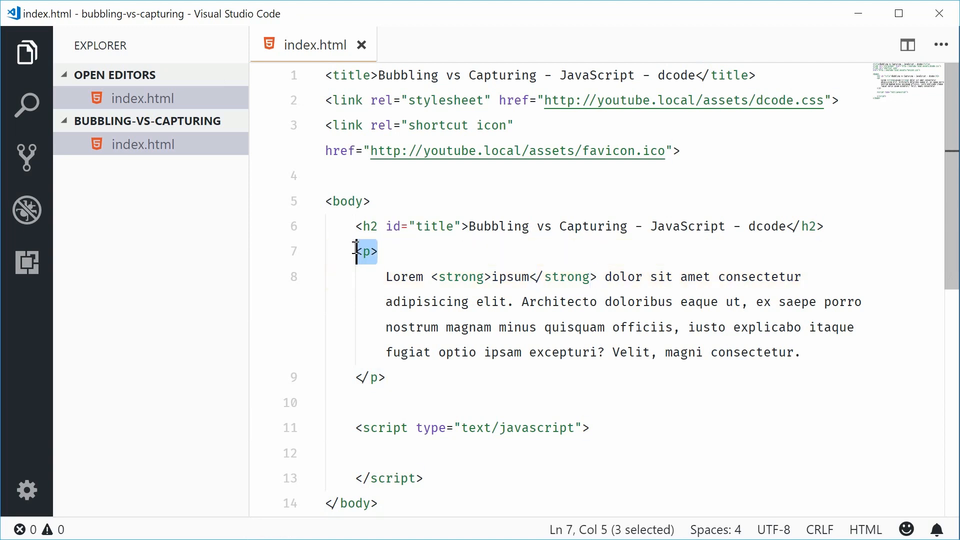
mouse_move(451, 276)
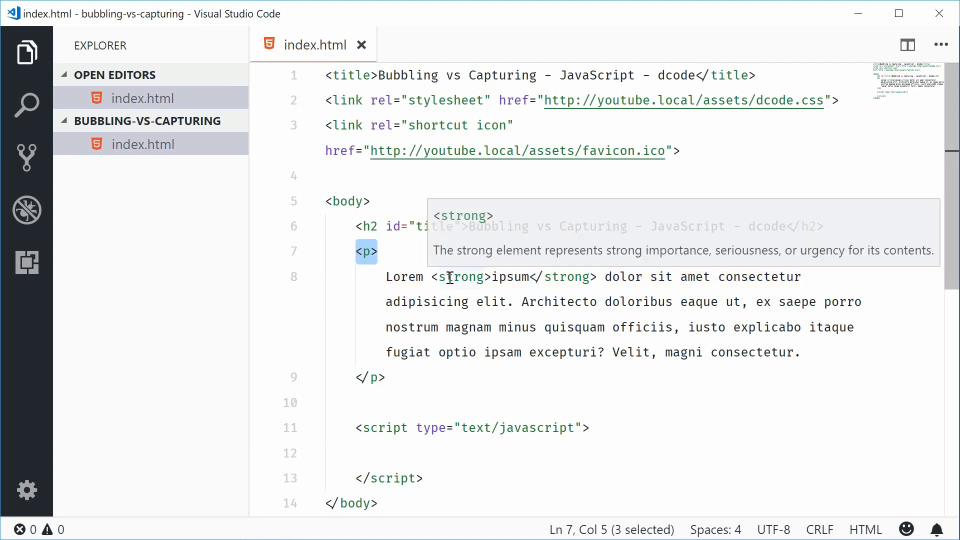
click(500, 301)
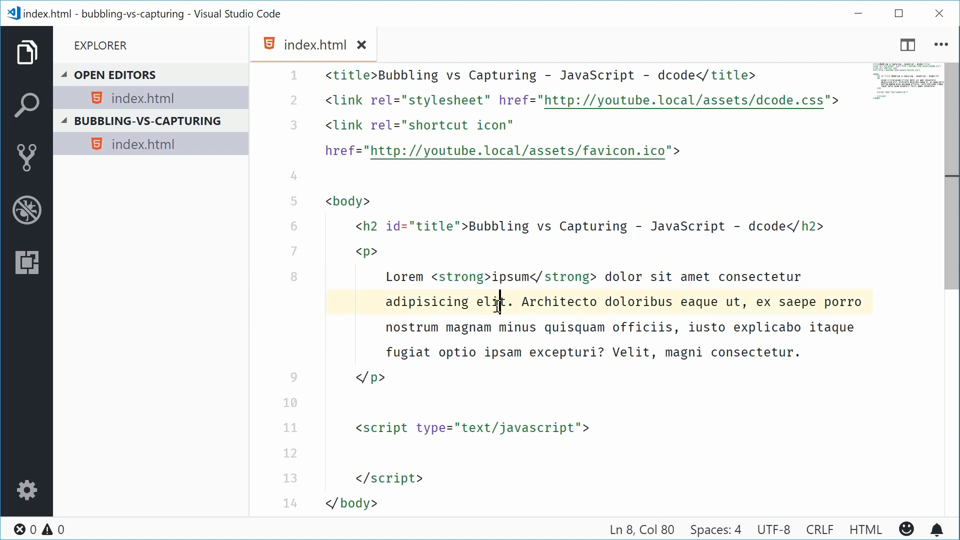
click(386, 377)
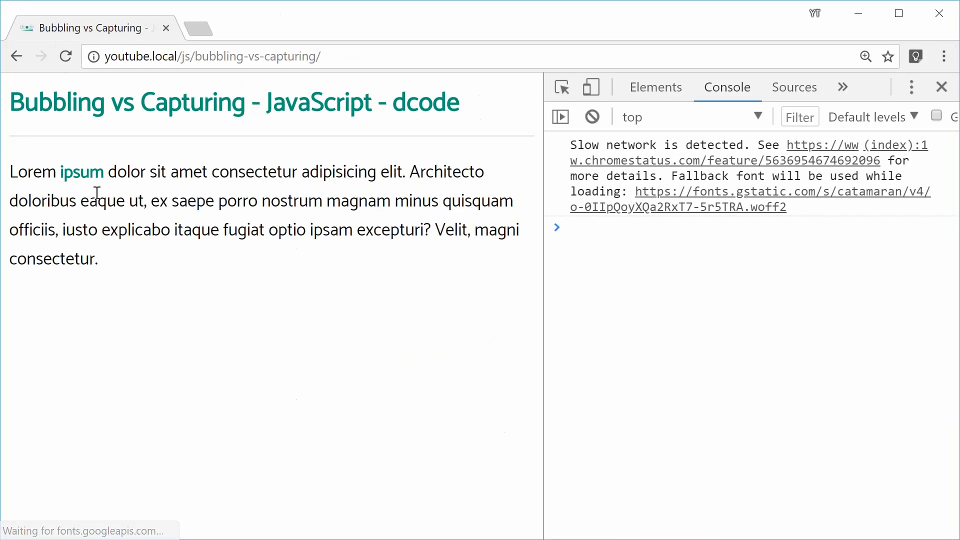
mouse_move(119, 274)
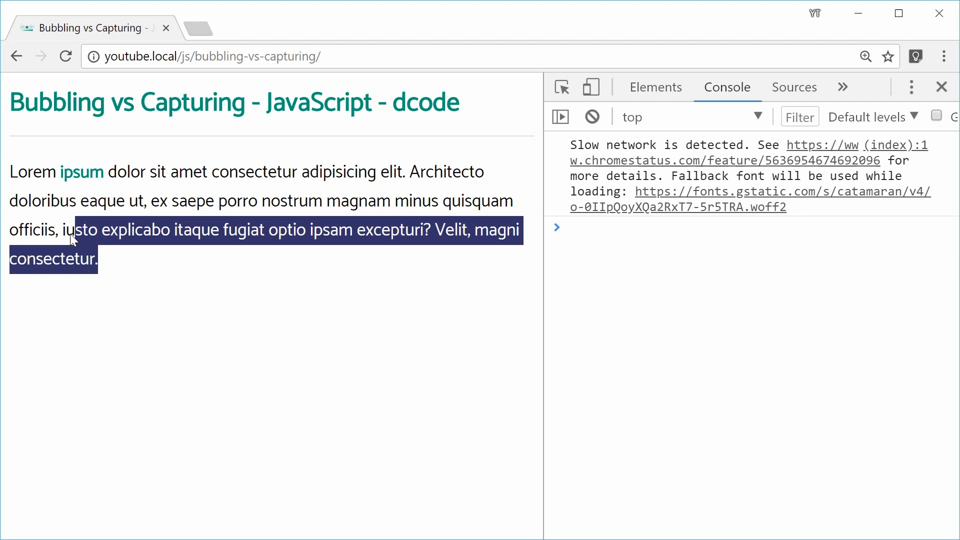
On the refreshed page, select the bold word ipsum and the heading word Capturing.
click(150, 230)
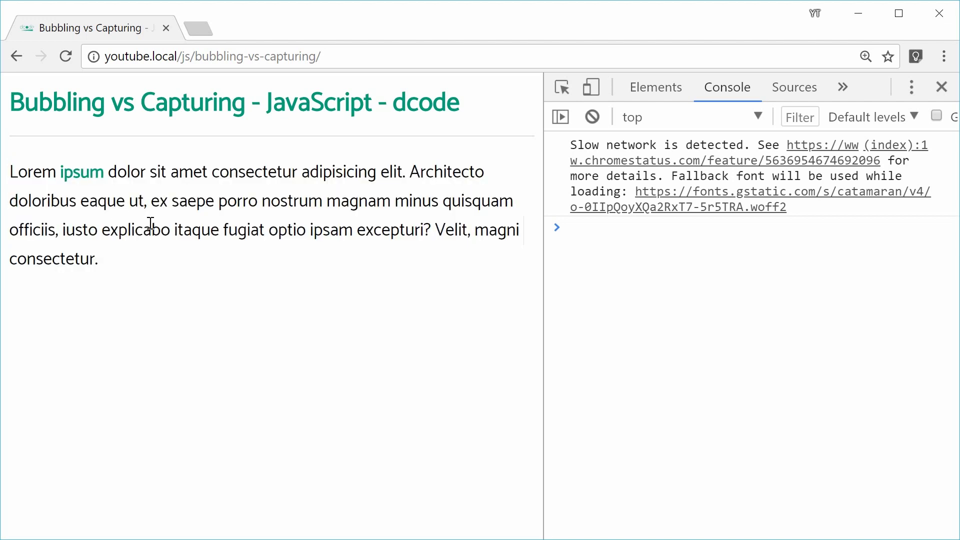
double_click(82, 172)
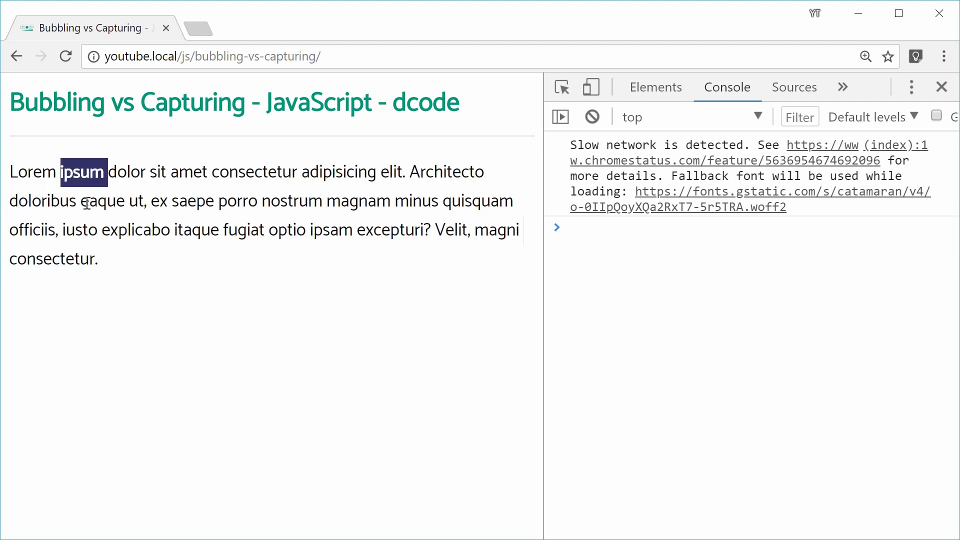
click(160, 230)
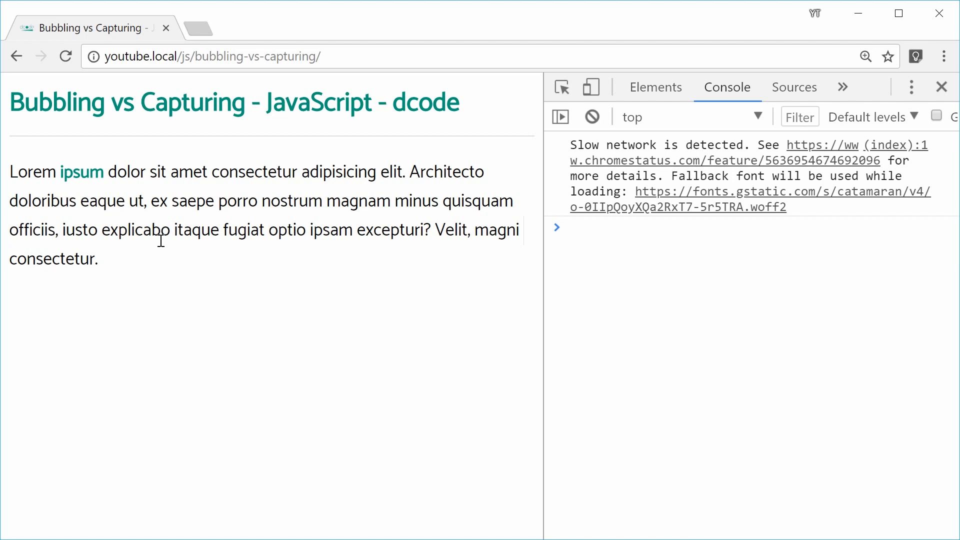
double_click(195, 102)
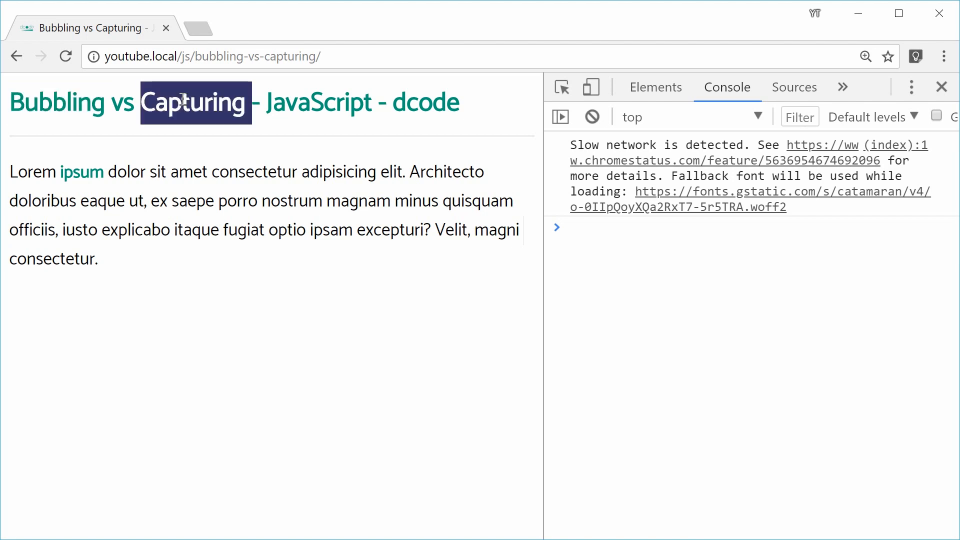
mouse_move(146, 265)
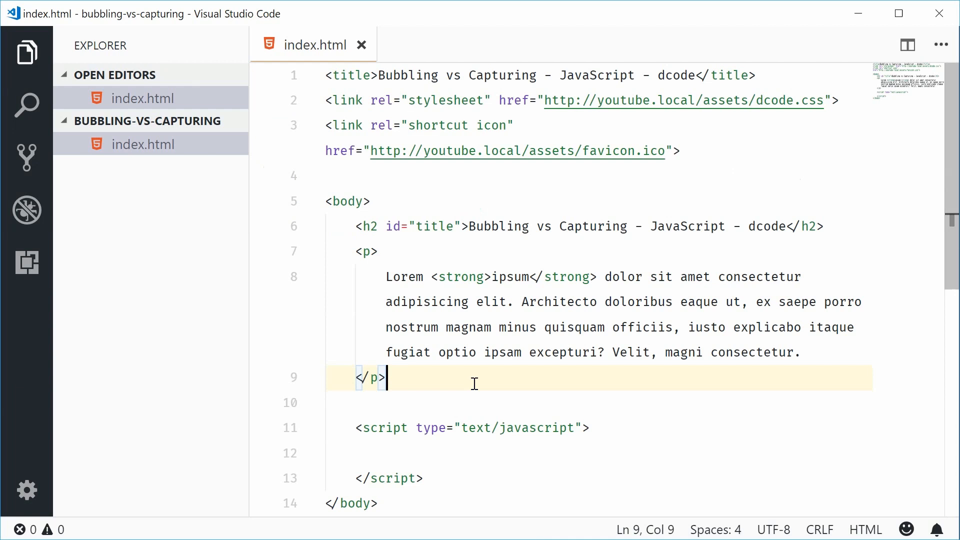
mouse_move(384, 302)
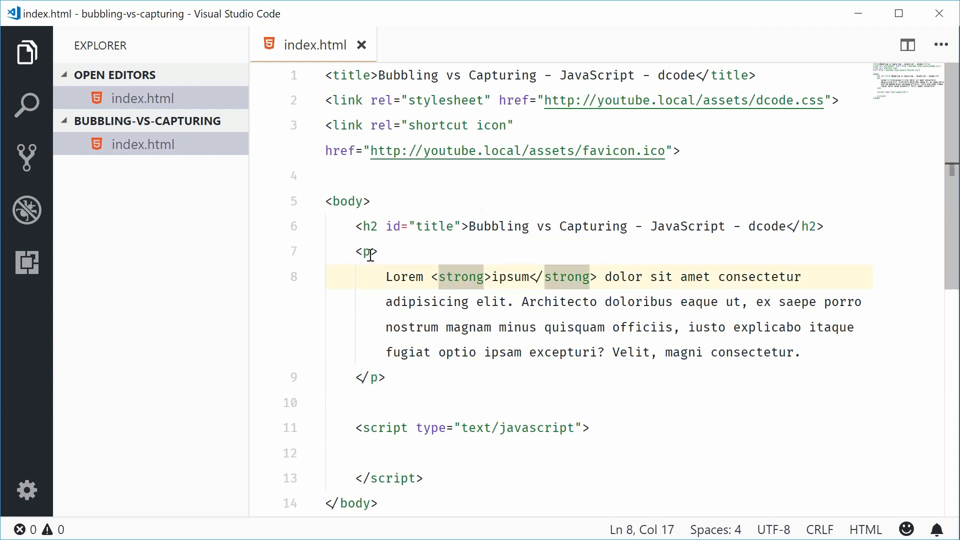
Give the paragraph id="parent" and the strong tag id="child", then save.
text(i)
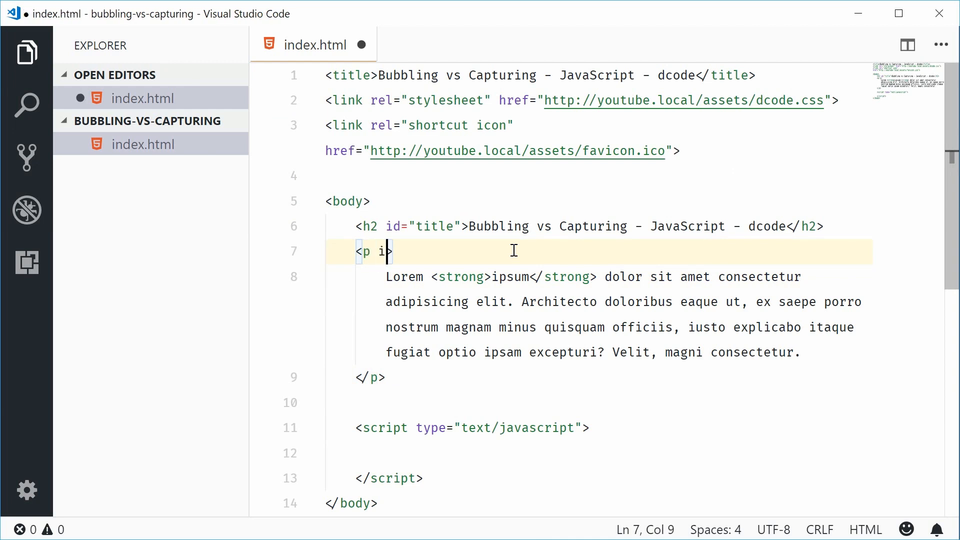
text(d="parent")
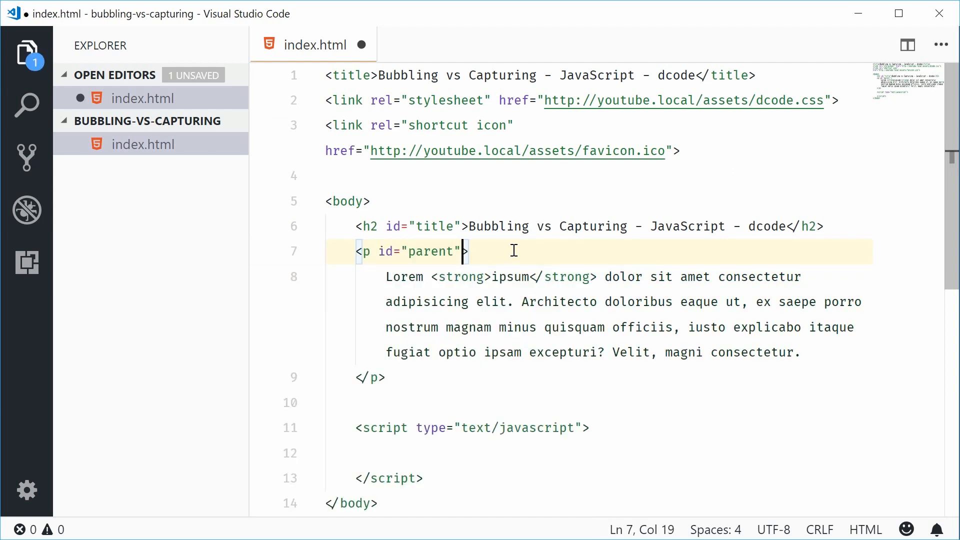
click(486, 277)
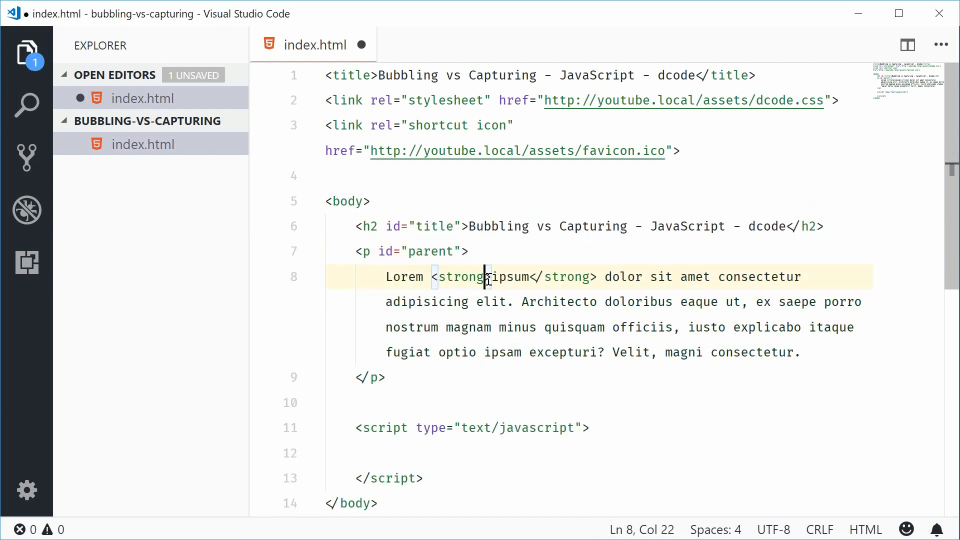
text(id="child)
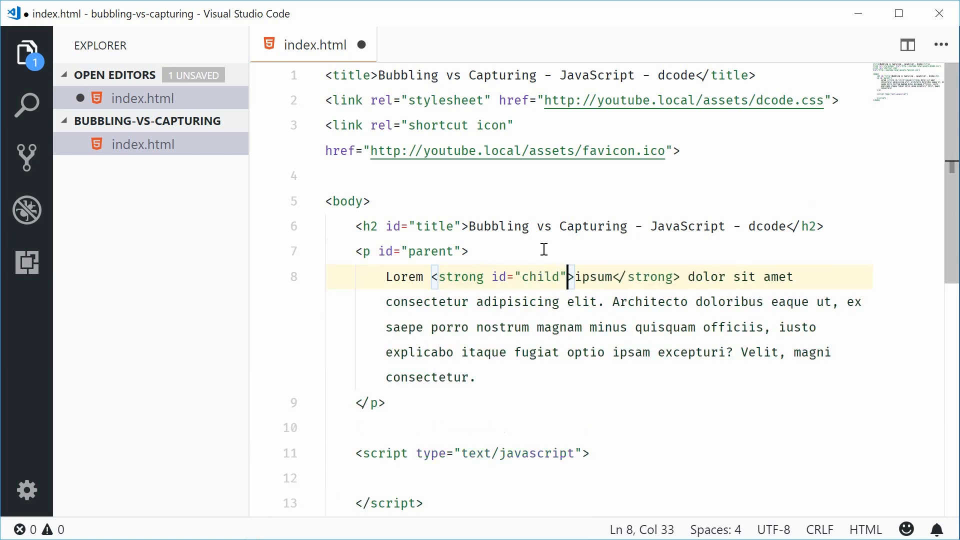
key(ctrl+s)
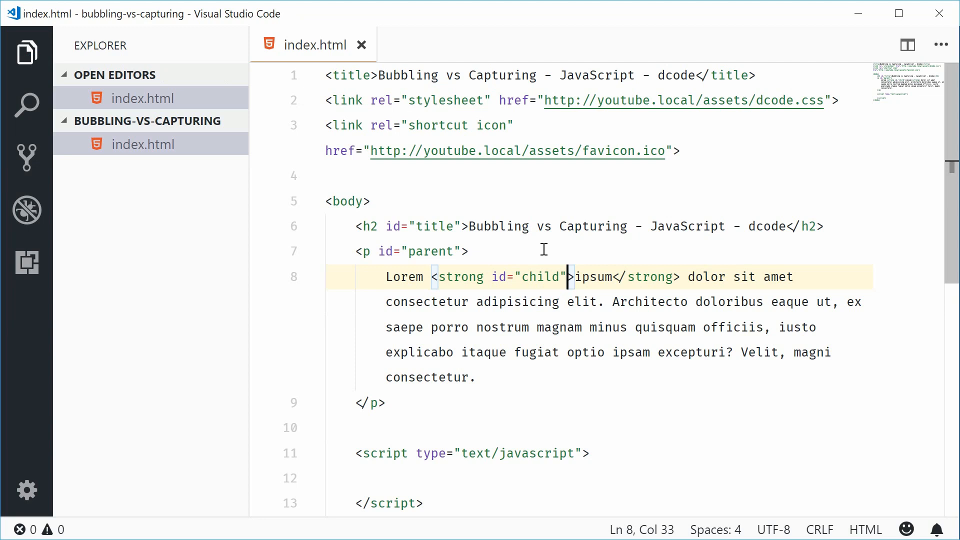
mouse_move(475, 291)
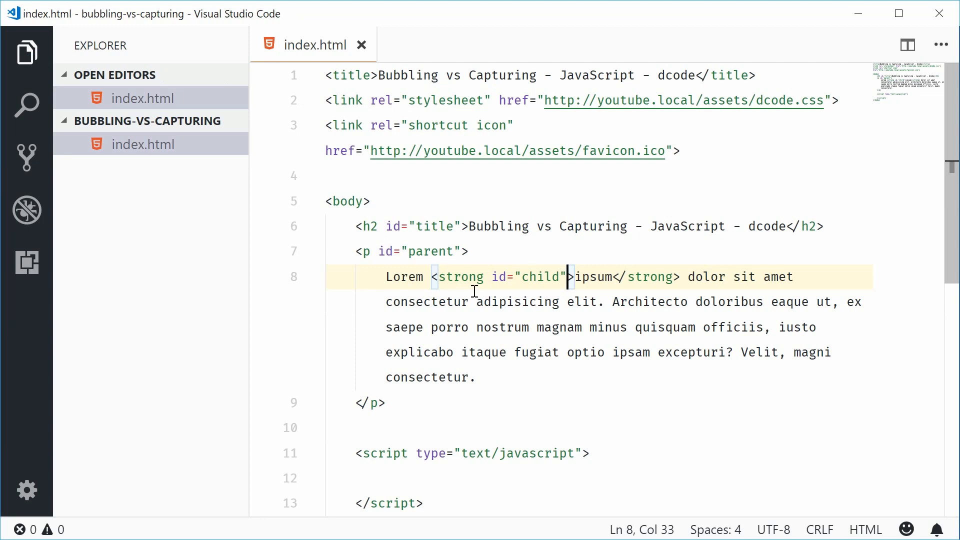
mouse_move(442, 427)
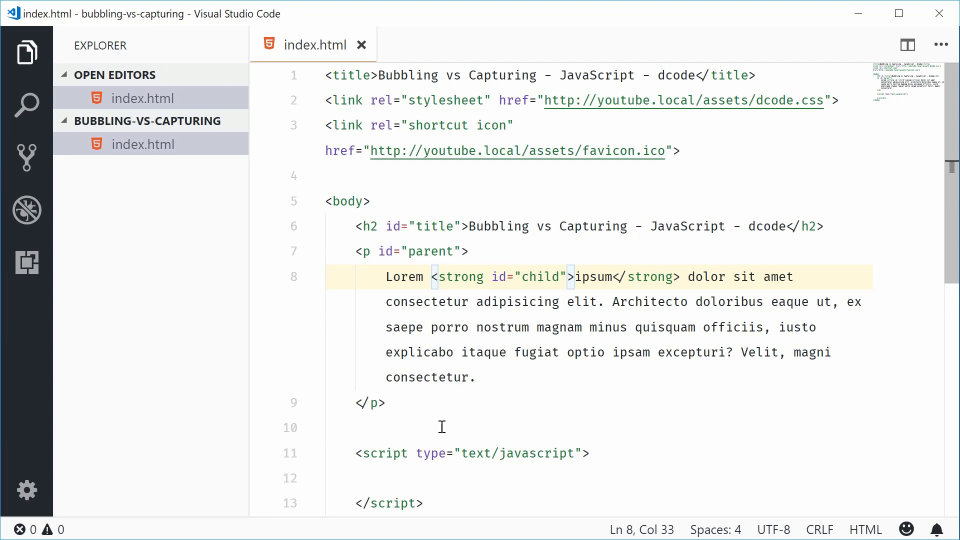
scroll(down, 3)
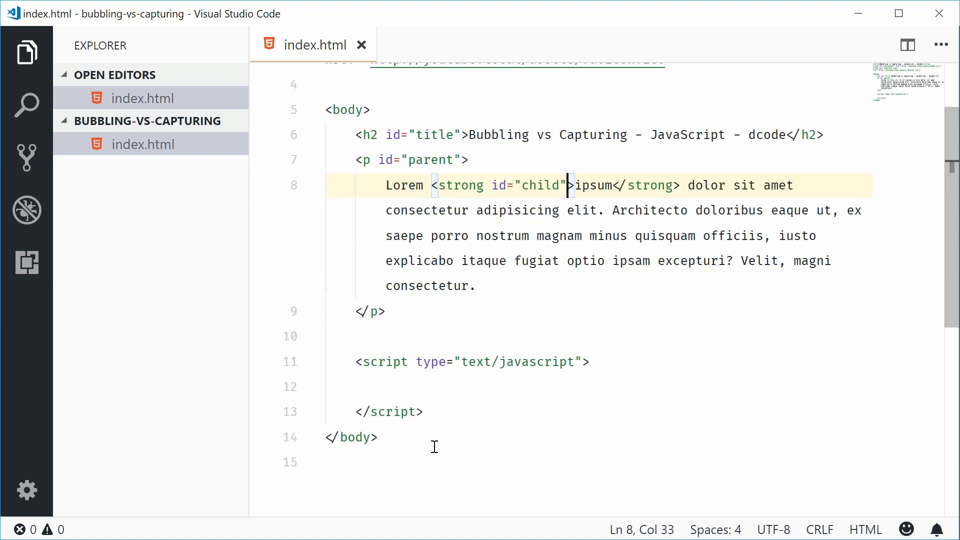
Declare const parent and const child with document.getElementById("parent") and ("child").
click(430, 387)
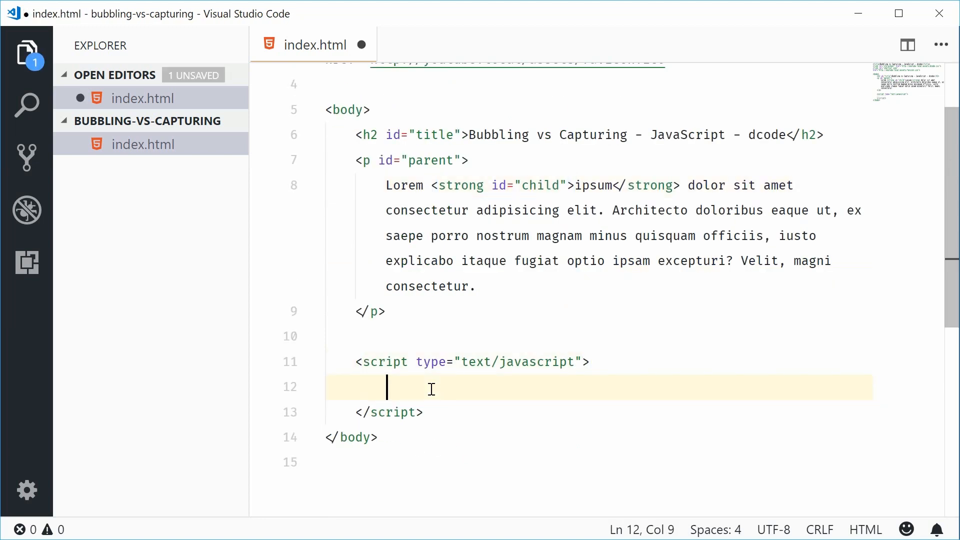
text(const)
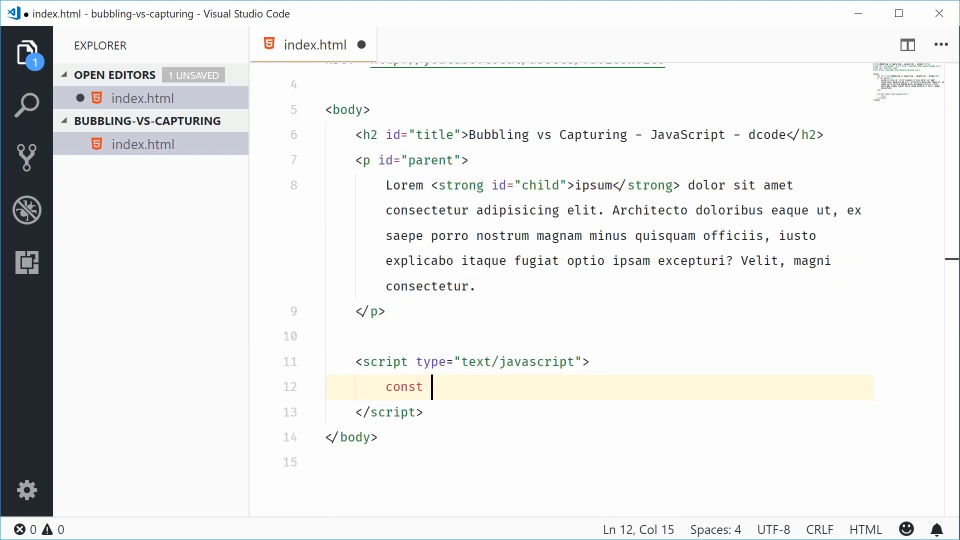
text(parent)
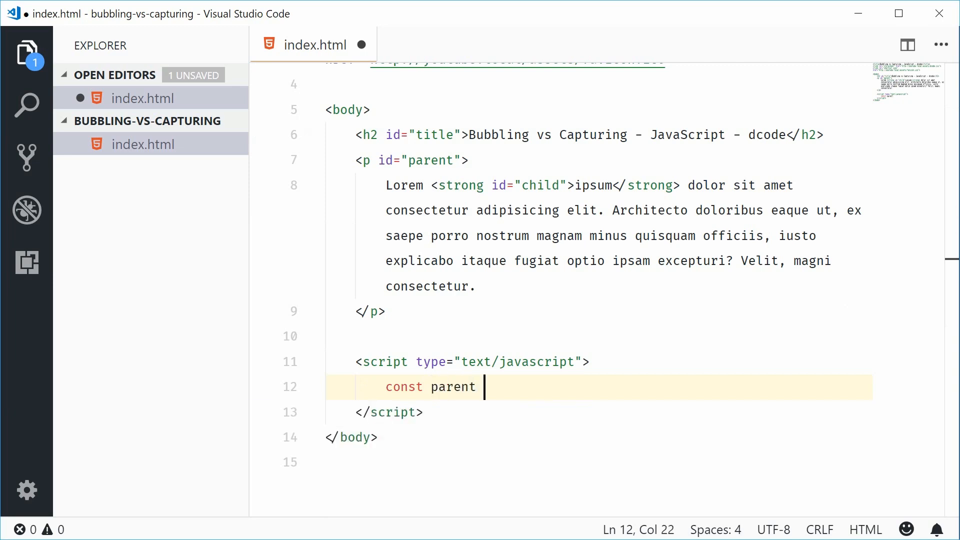
text(= document.getElementById()
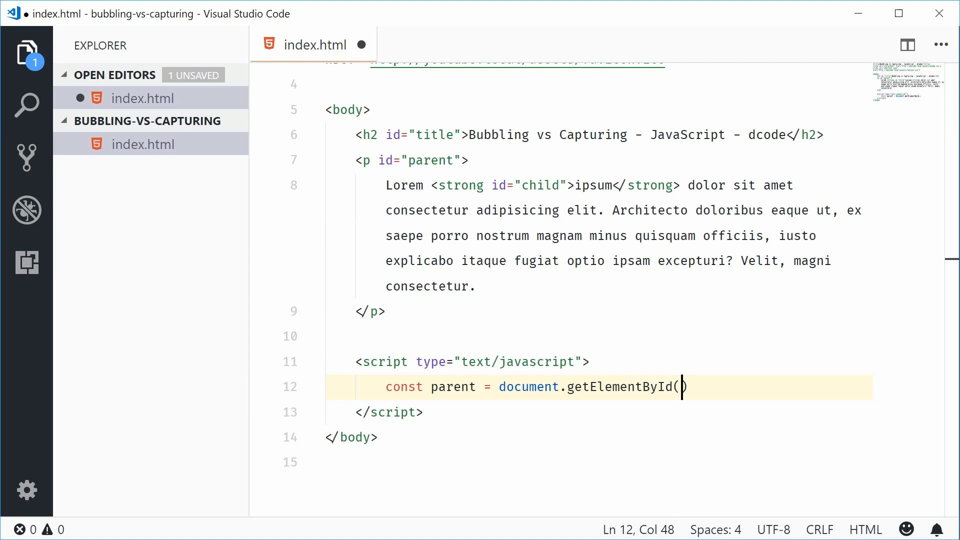
text("parent")
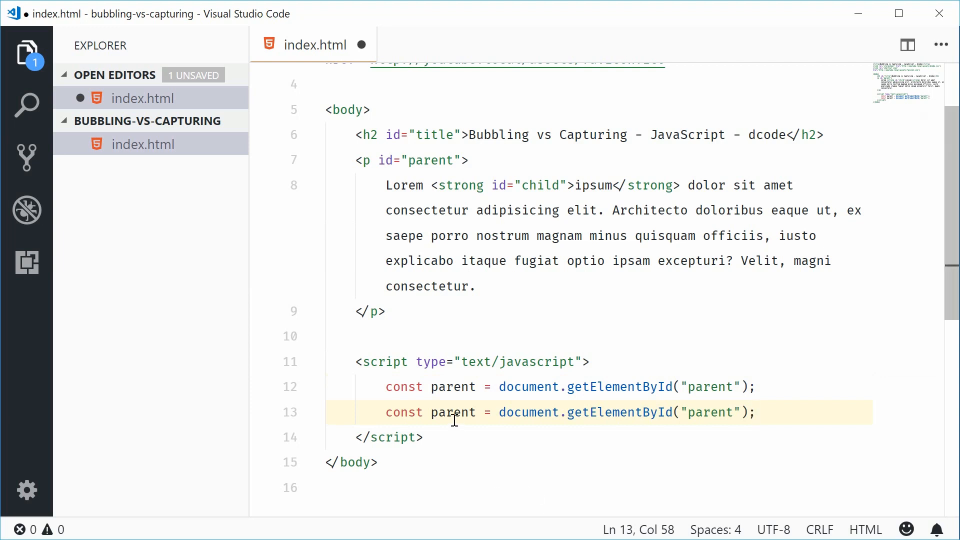
text(child)
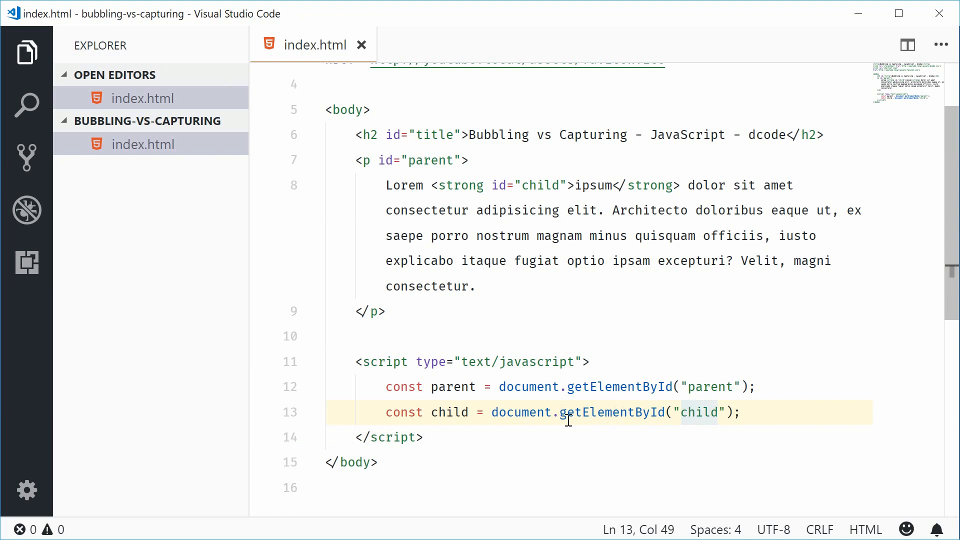
double_click(449, 412)
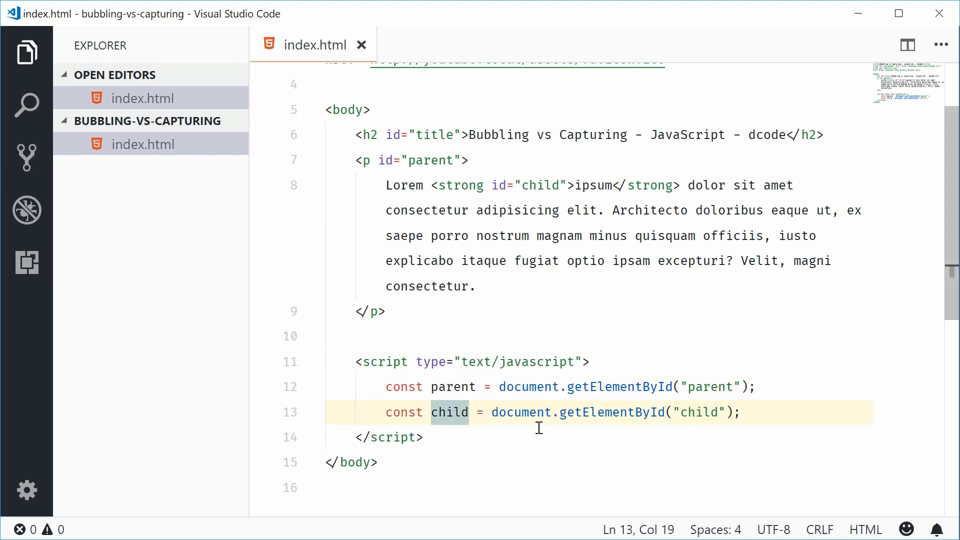
mouse_move(551, 435)
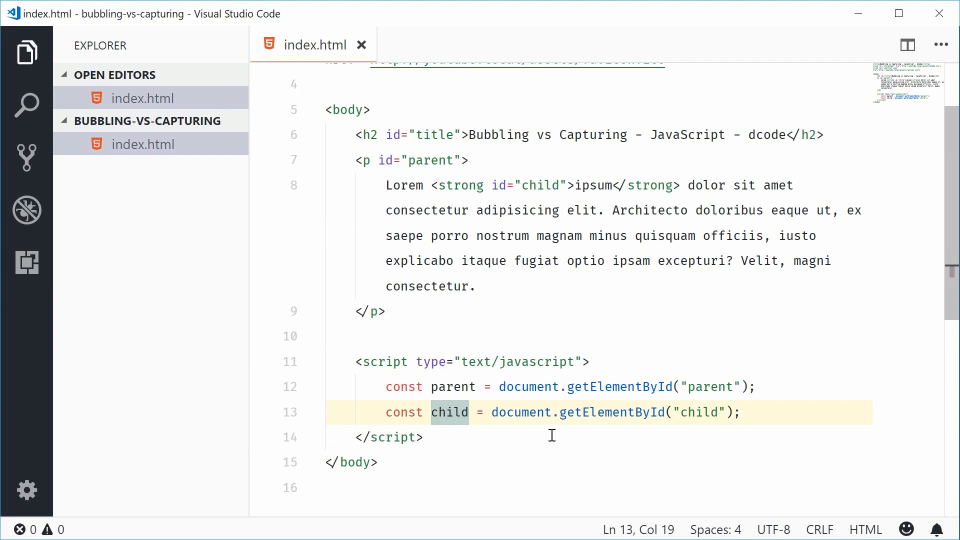
click(741, 412)
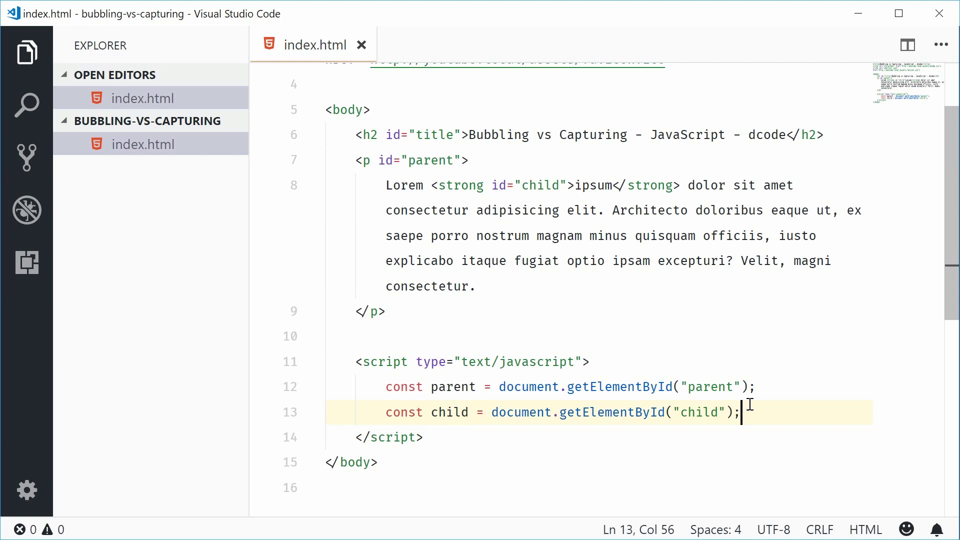
Add parent.addEventListener("click", ...) logging "I am the PARENT." to the console.
key(Enter)
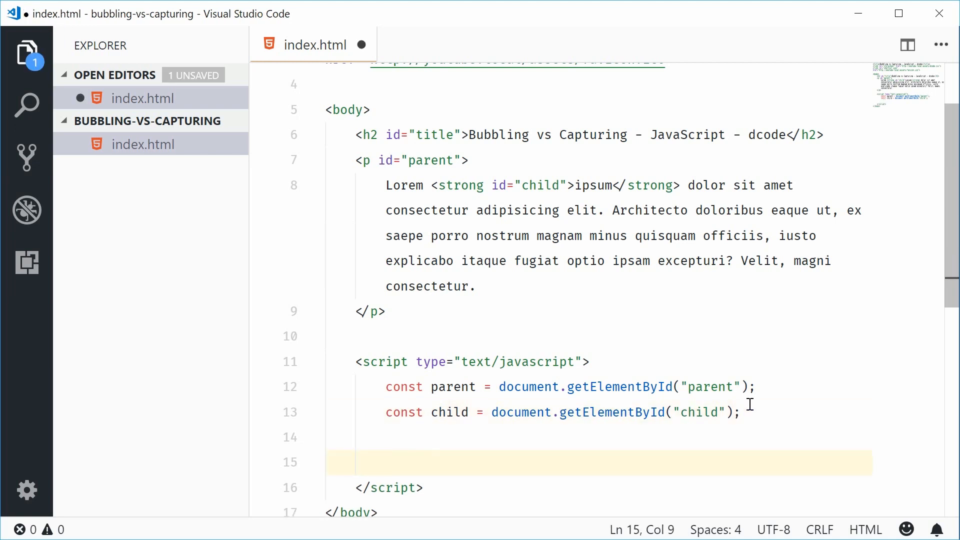
text(parent.addEventListener)
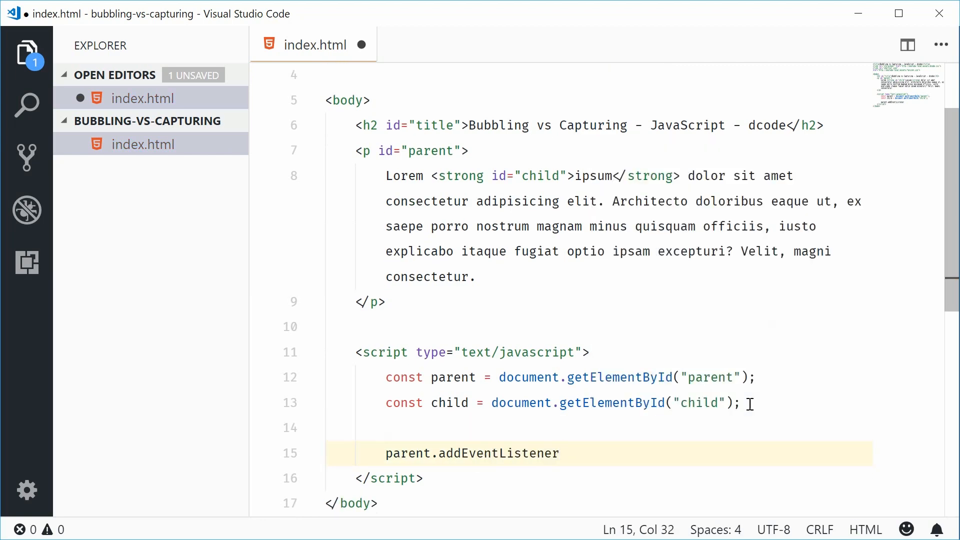
text(("click")
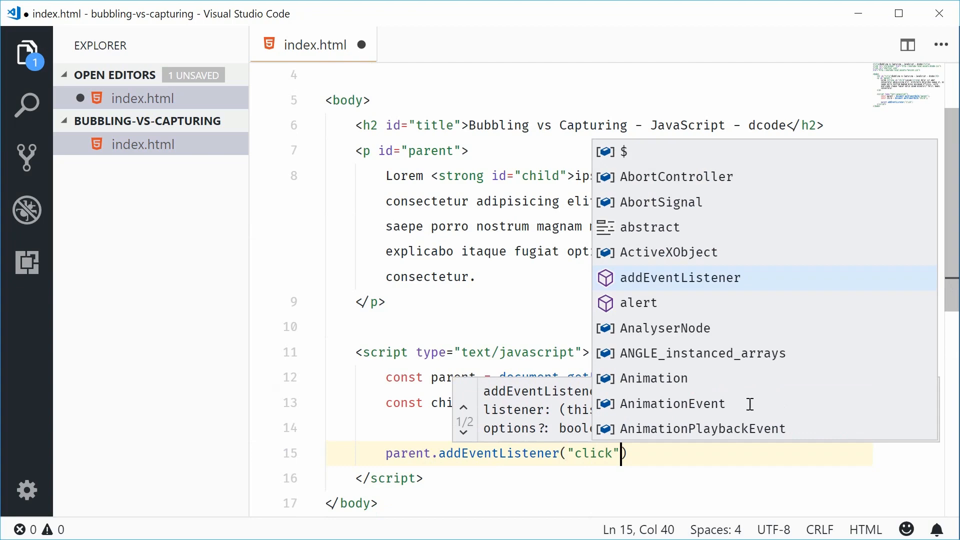
text(,)
text(console.log(")
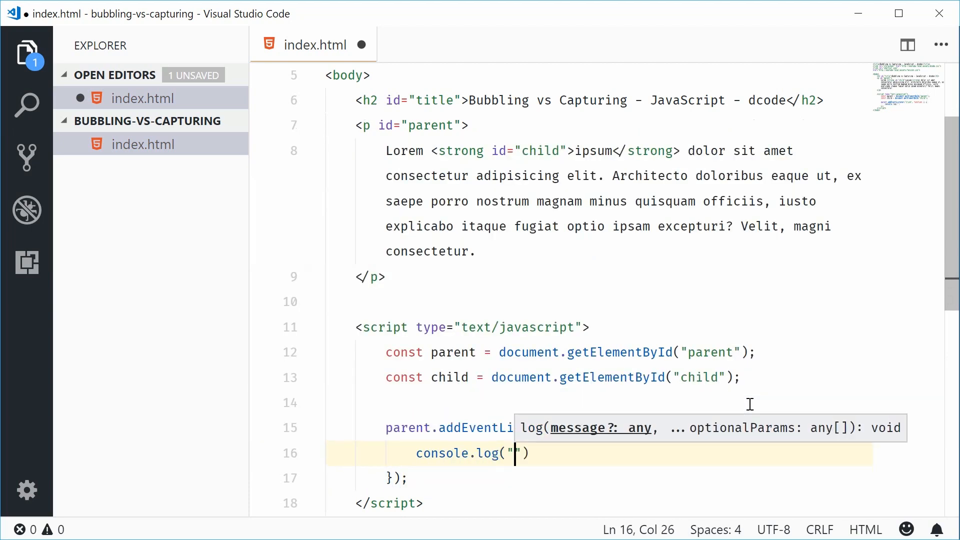
text(I am the PARENT.)
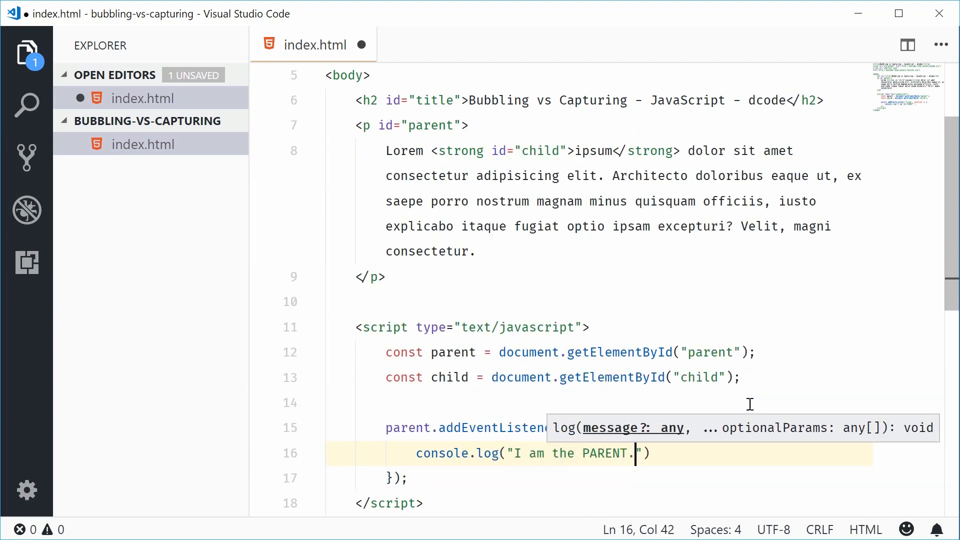
text();)
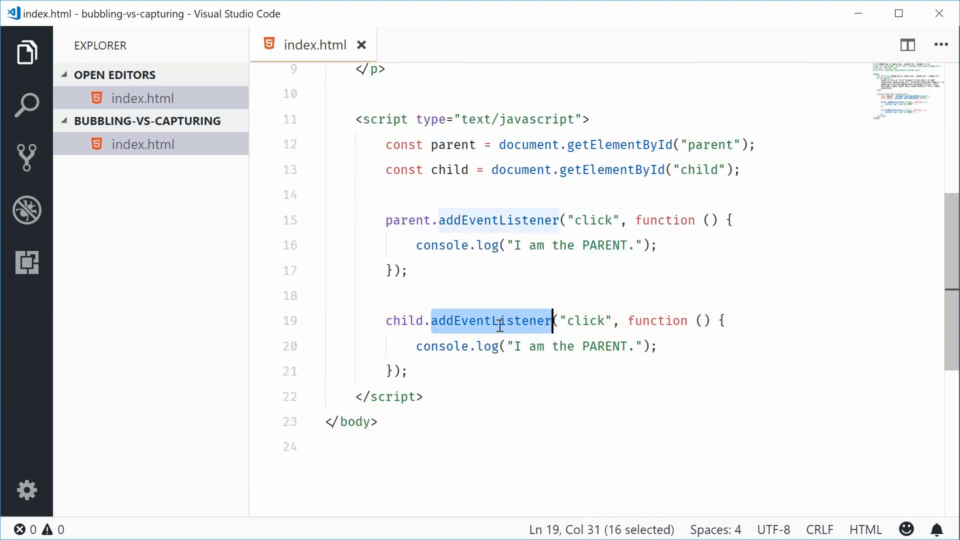
Change the copied listener's message to "I am the CHILD." and save.
text(CHILD)
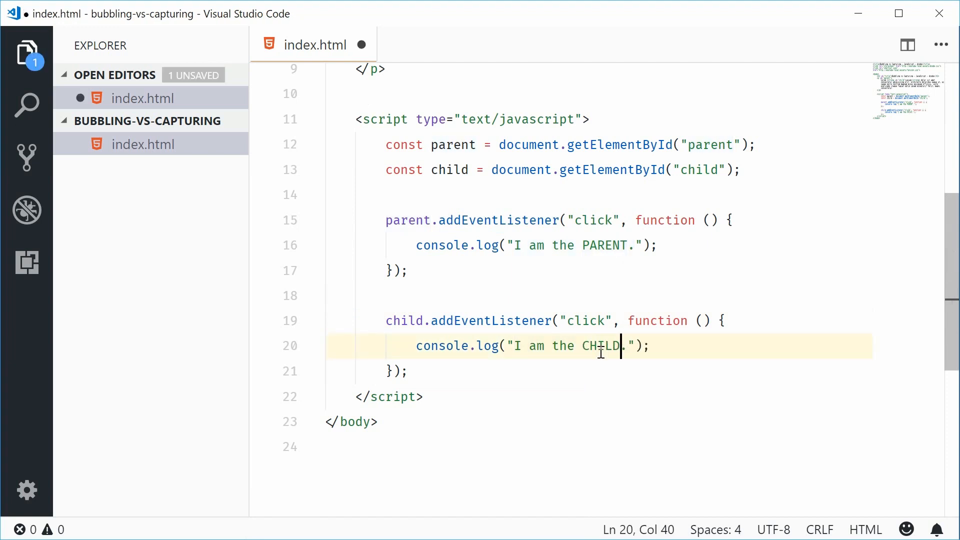
key(ctrl+s)
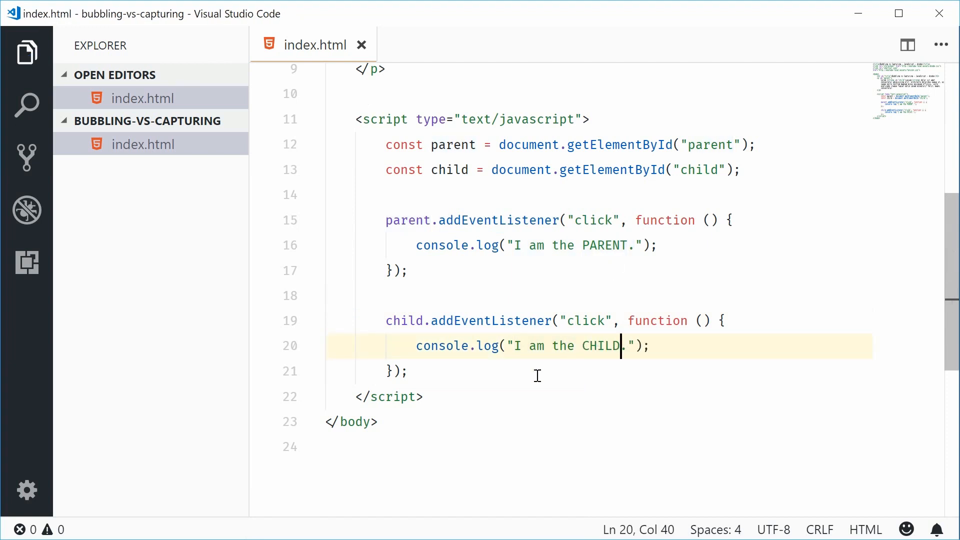
click(538, 371)
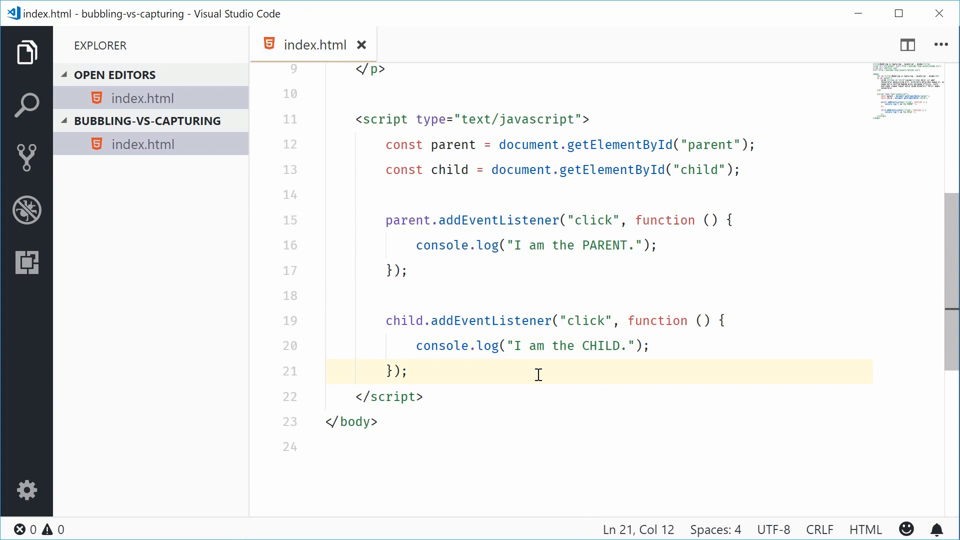
mouse_move(461, 145)
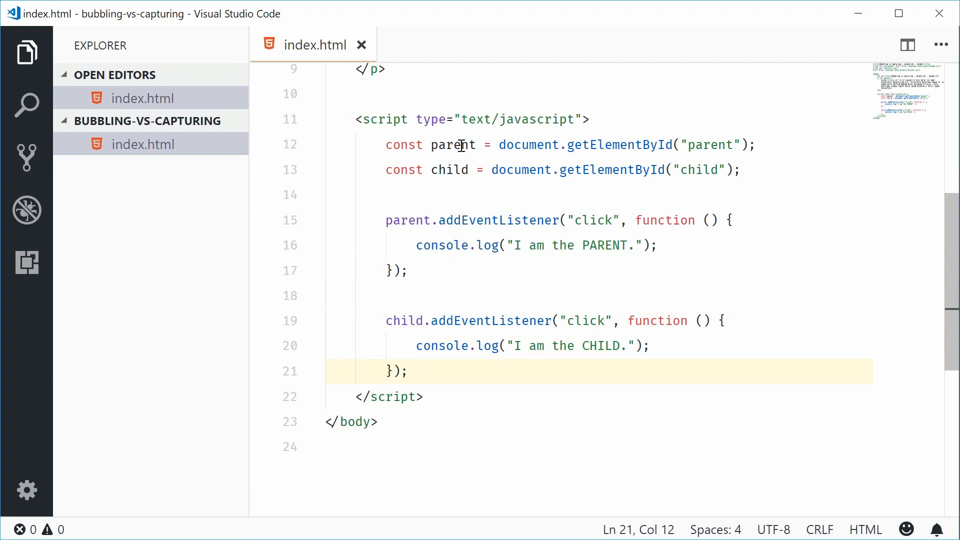
mouse_move(540, 434)
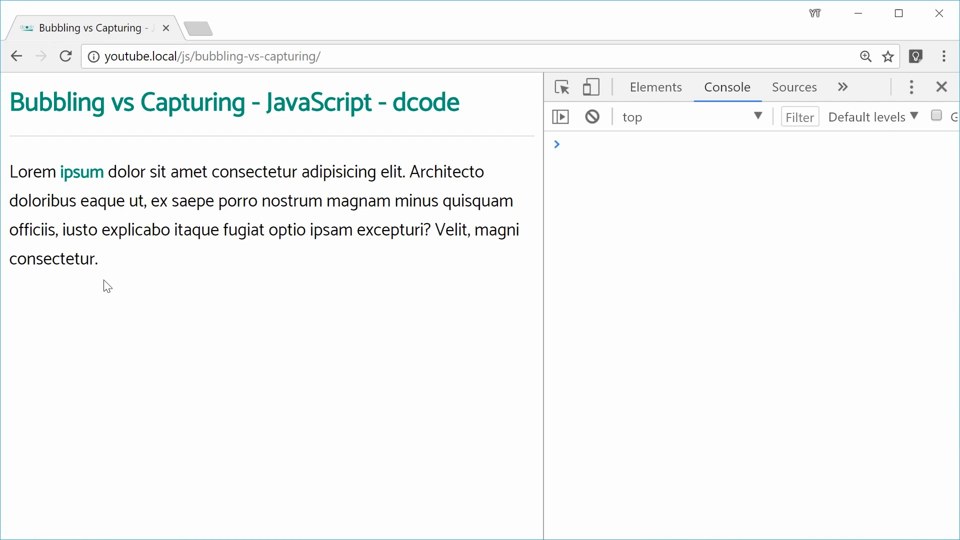
mouse_move(78, 174)
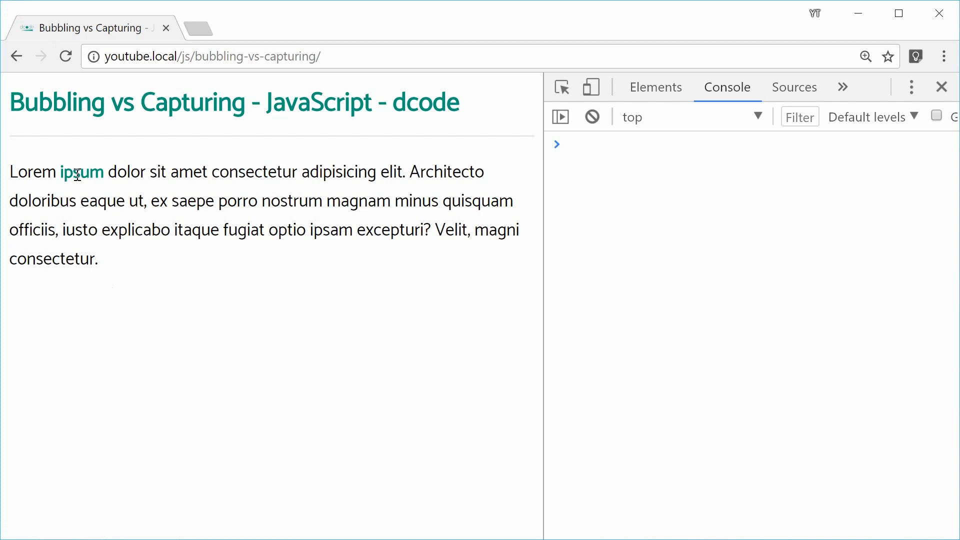
Click ipsum and the paragraph, watching the console log CHILD before PARENT.
click(82, 172)
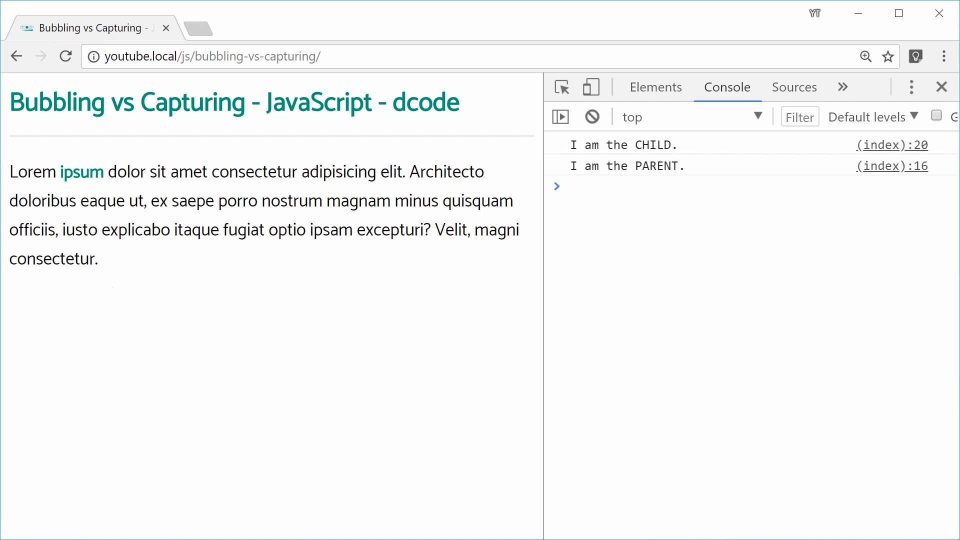
mouse_move(691, 149)
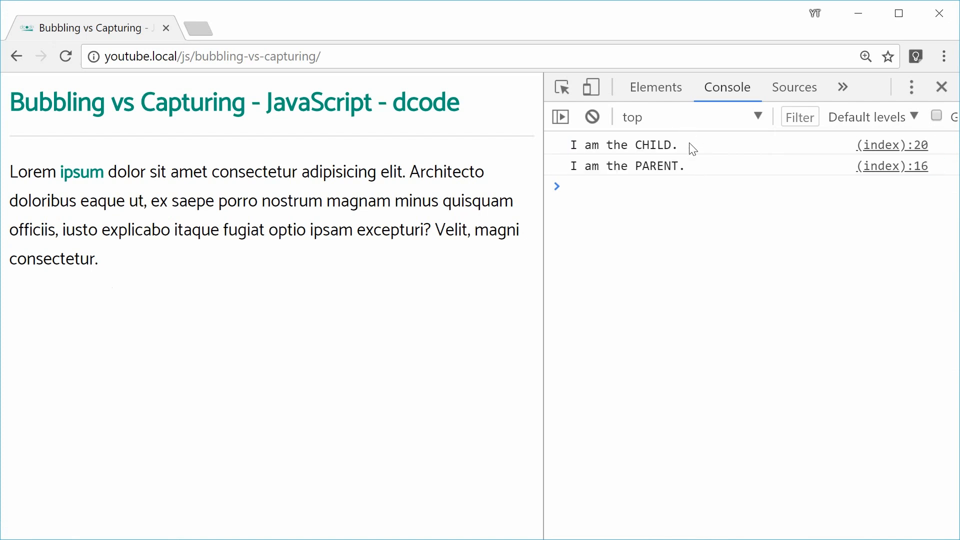
mouse_move(710, 192)
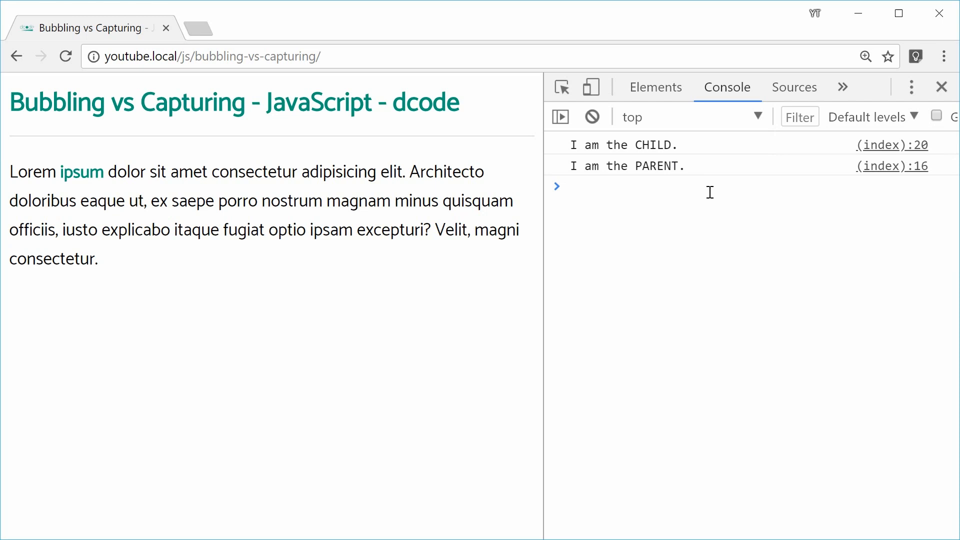
mouse_move(206, 281)
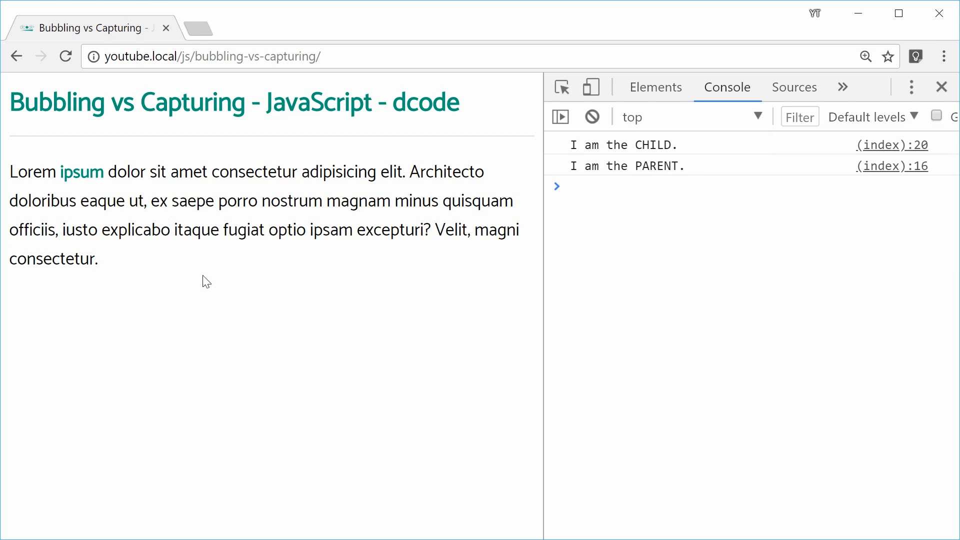
mouse_move(206, 185)
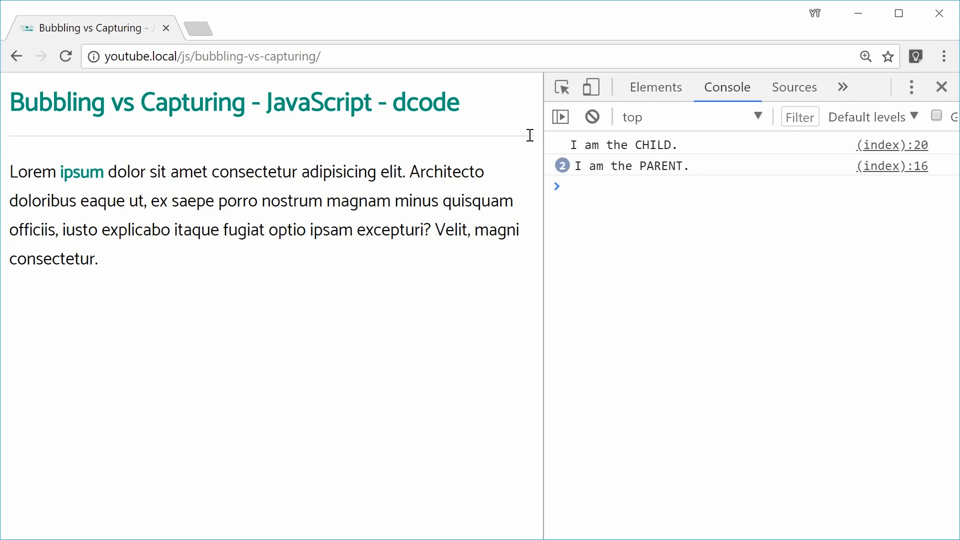
click(591, 117)
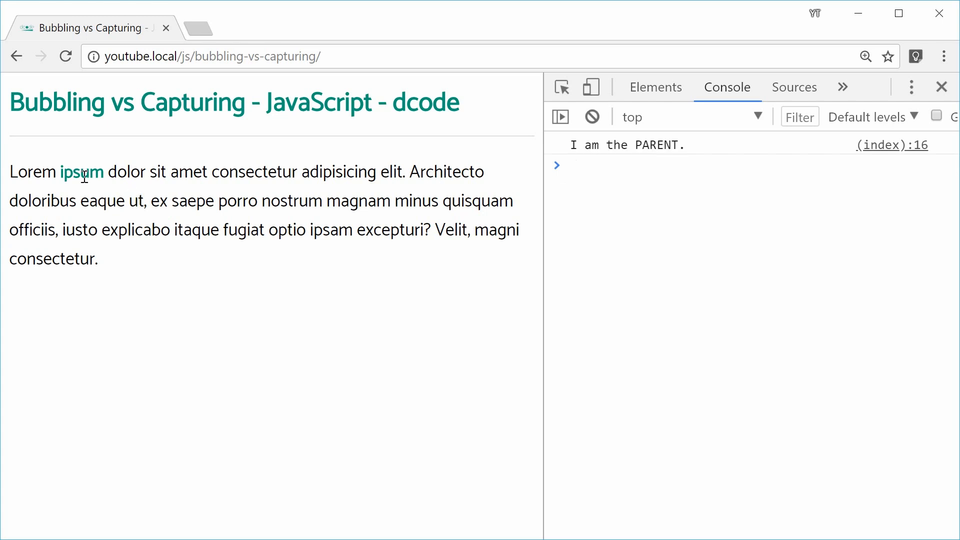
click(592, 117)
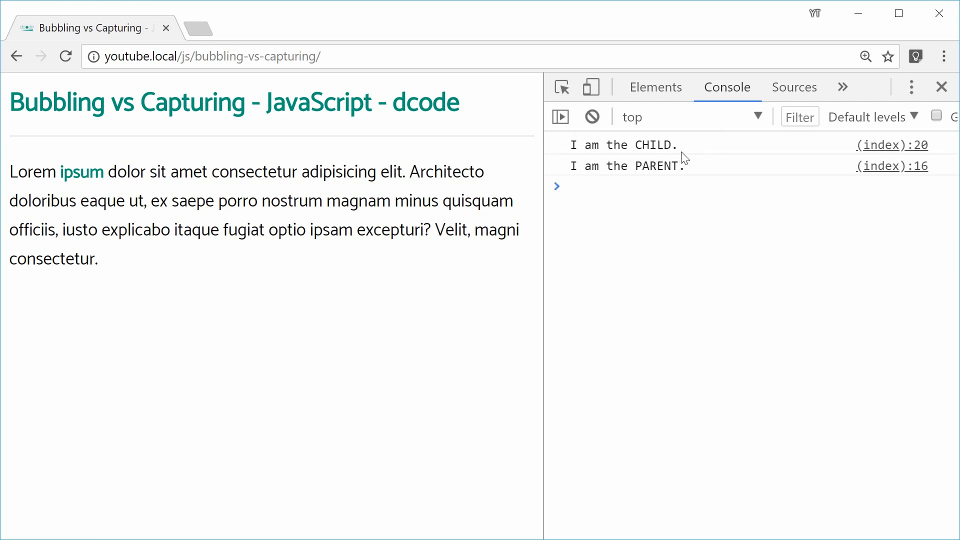
mouse_move(590, 148)
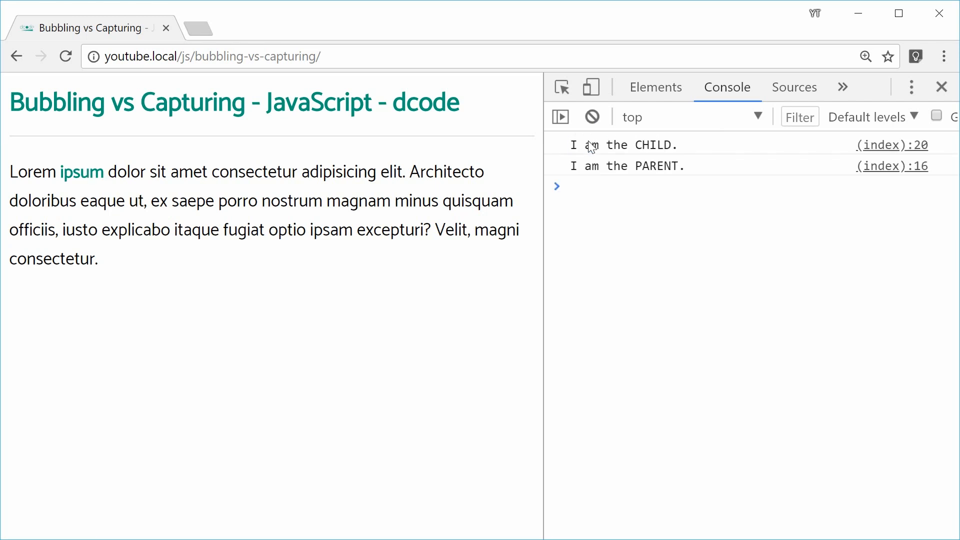
mouse_move(704, 184)
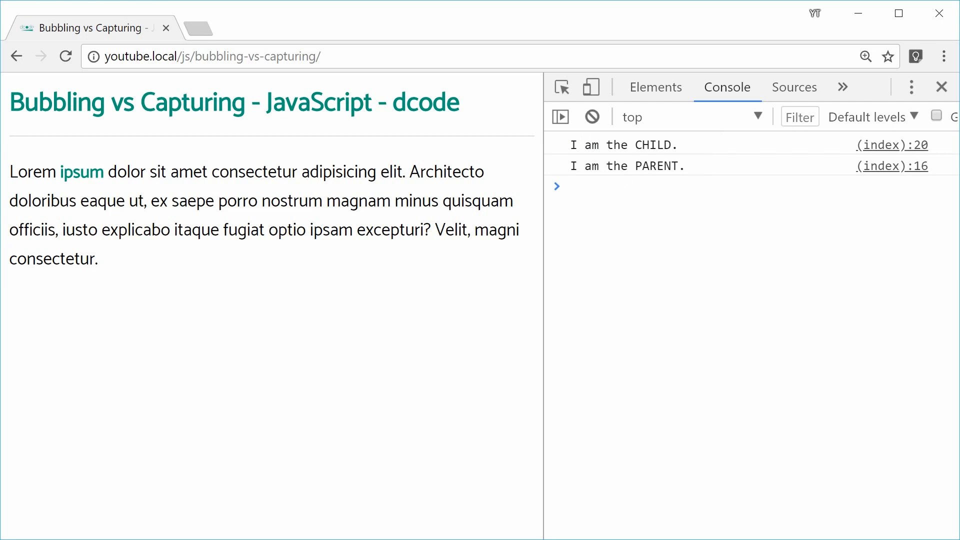
mouse_move(300, 382)
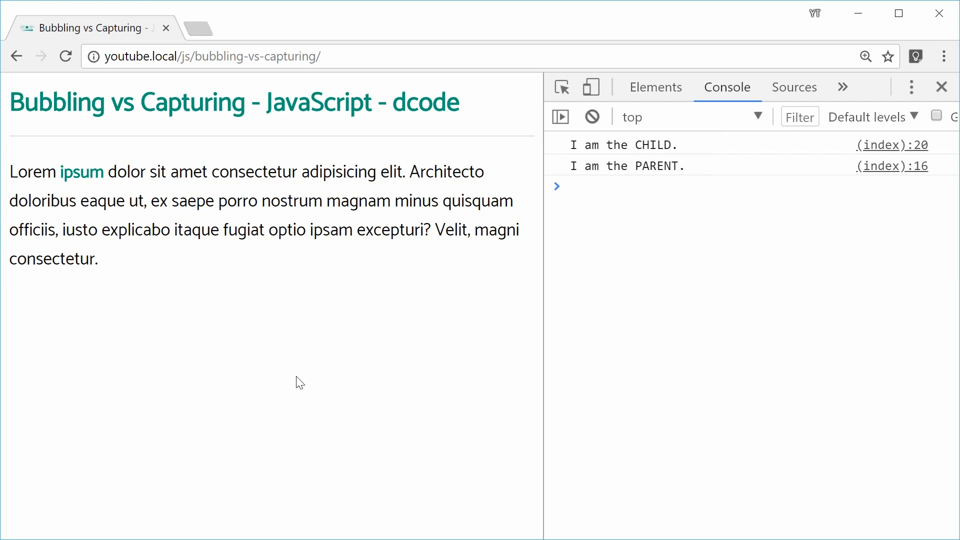
mouse_move(352, 350)
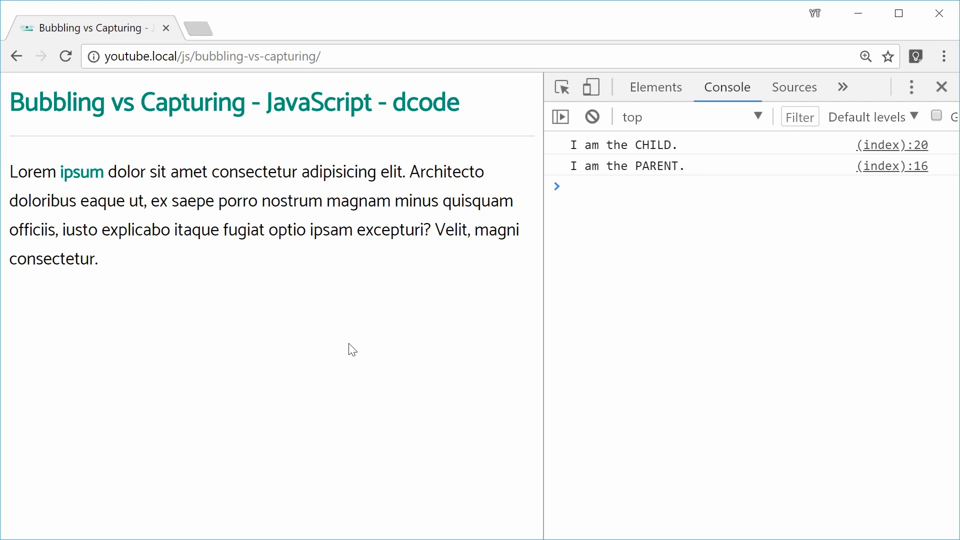
click(637, 186)
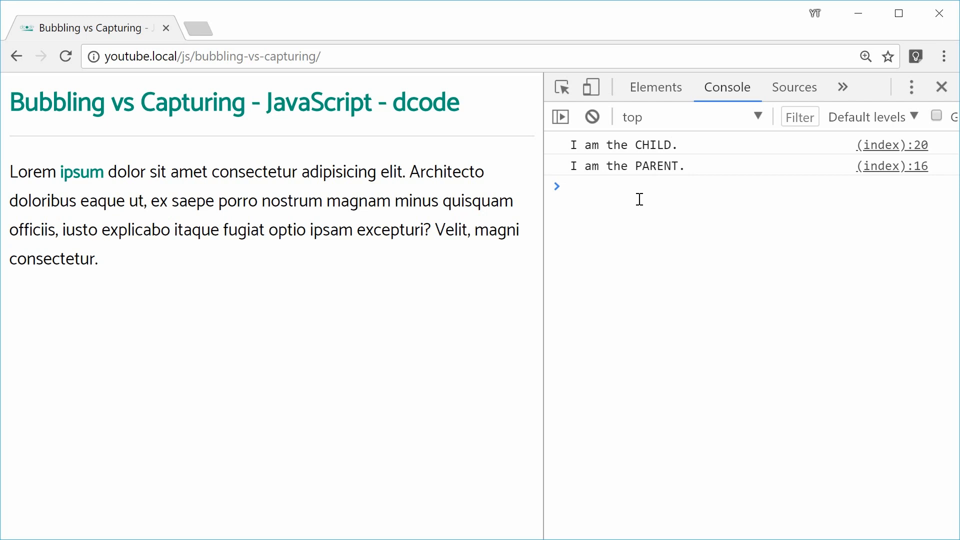
mouse_move(489, 335)
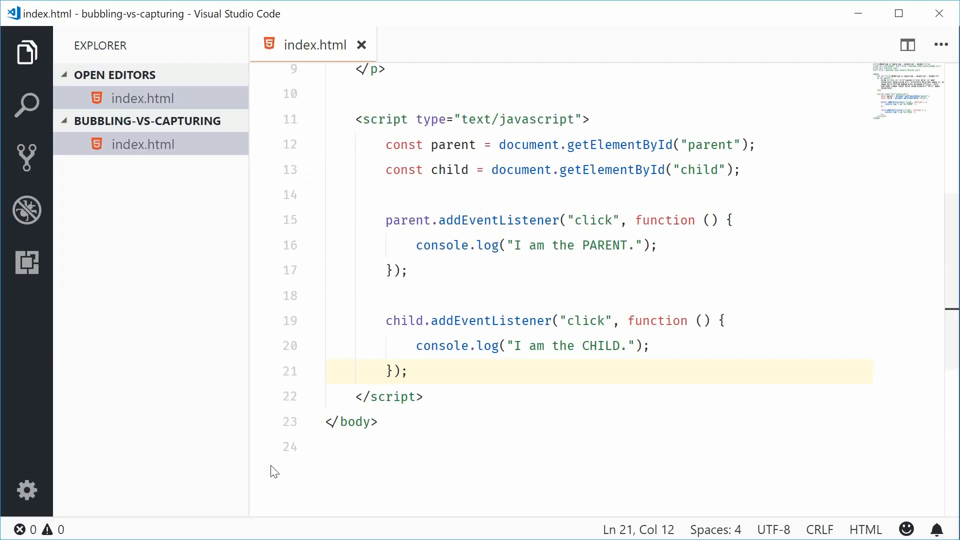
mouse_move(496, 320)
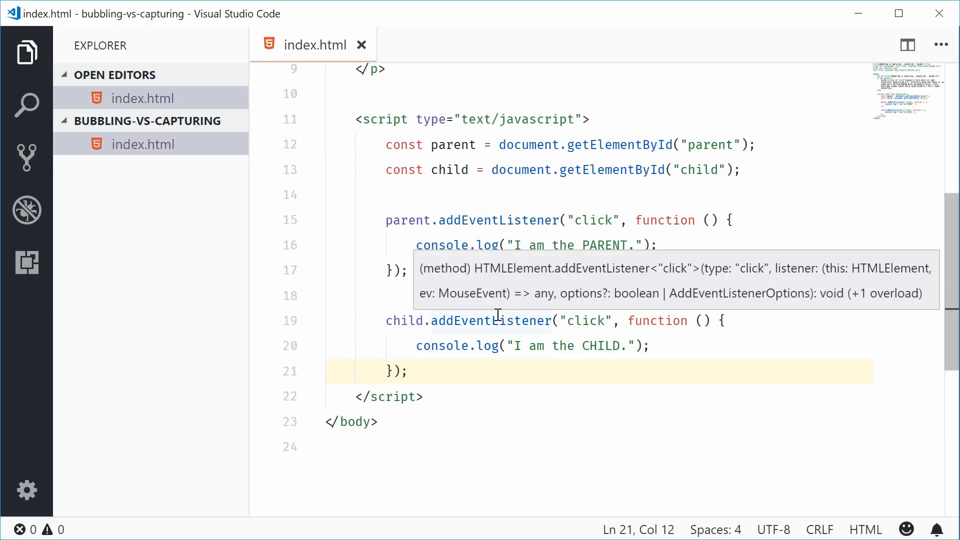
mouse_move(475, 418)
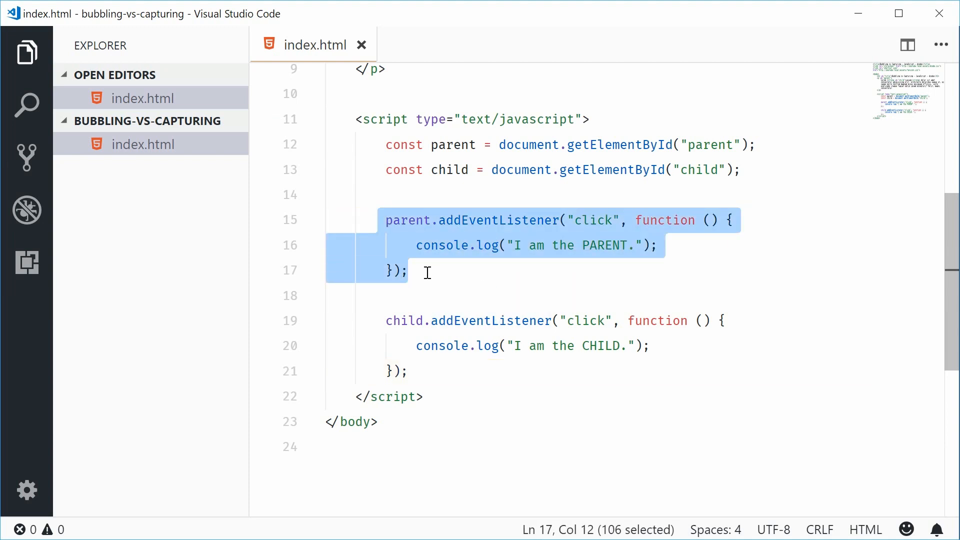
Add true as the third addEventListener argument of the parent listener, also trying false.
click(402, 271)
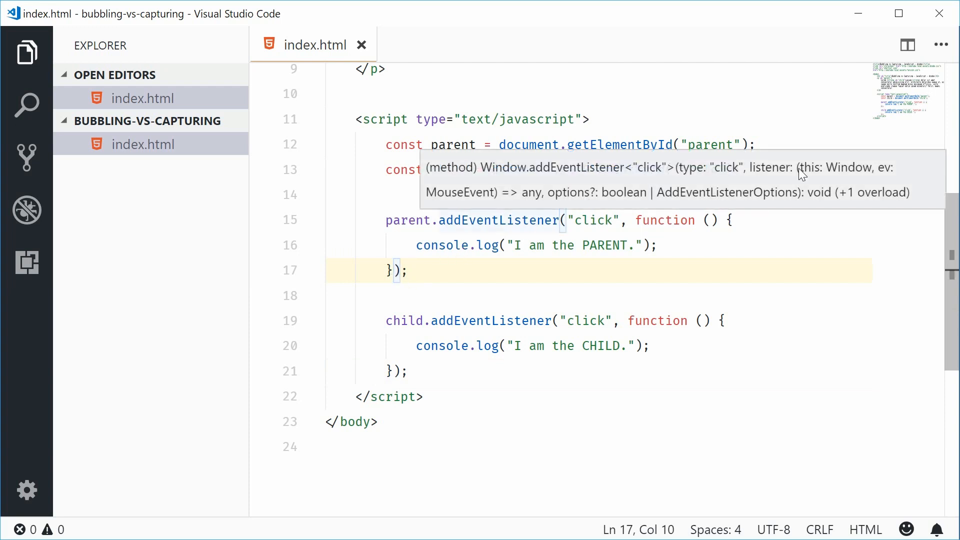
text(, true)
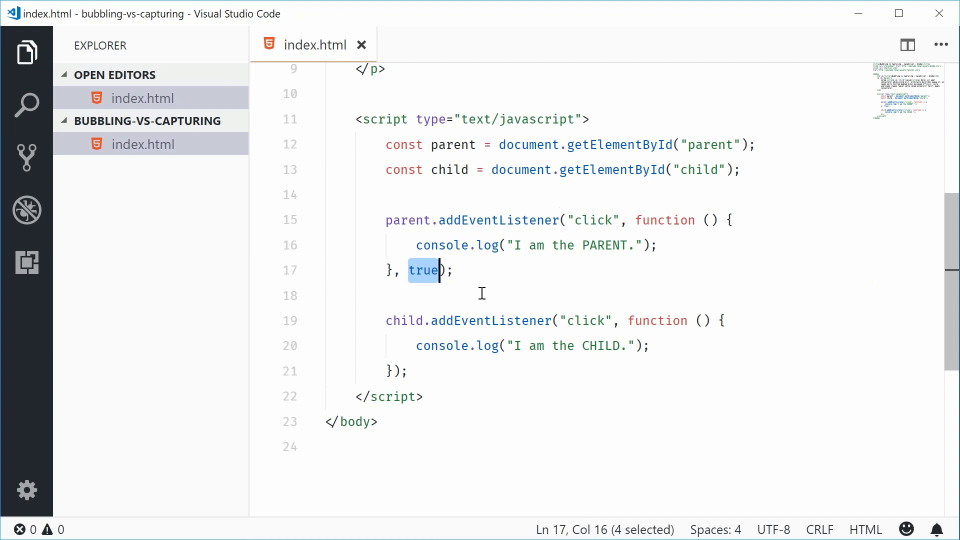
text(false)
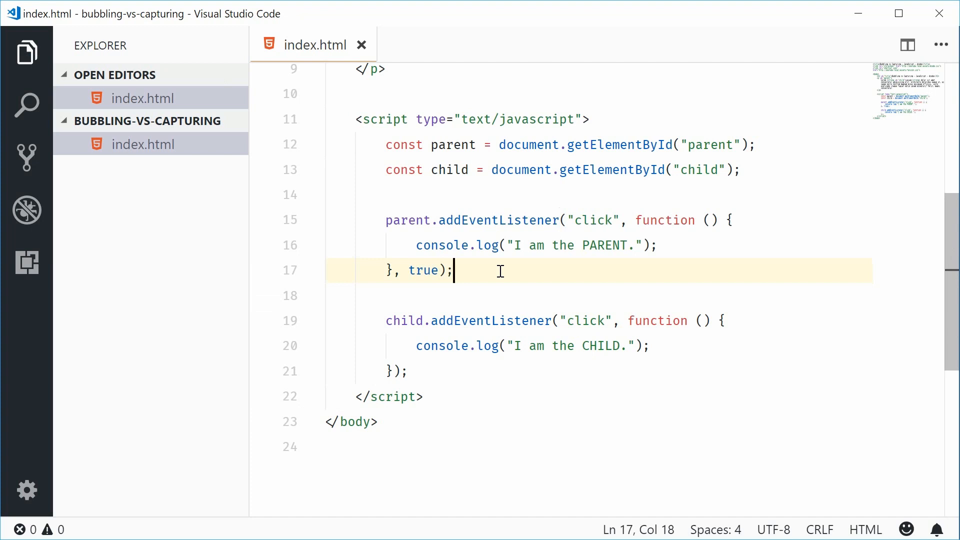
mouse_move(480, 278)
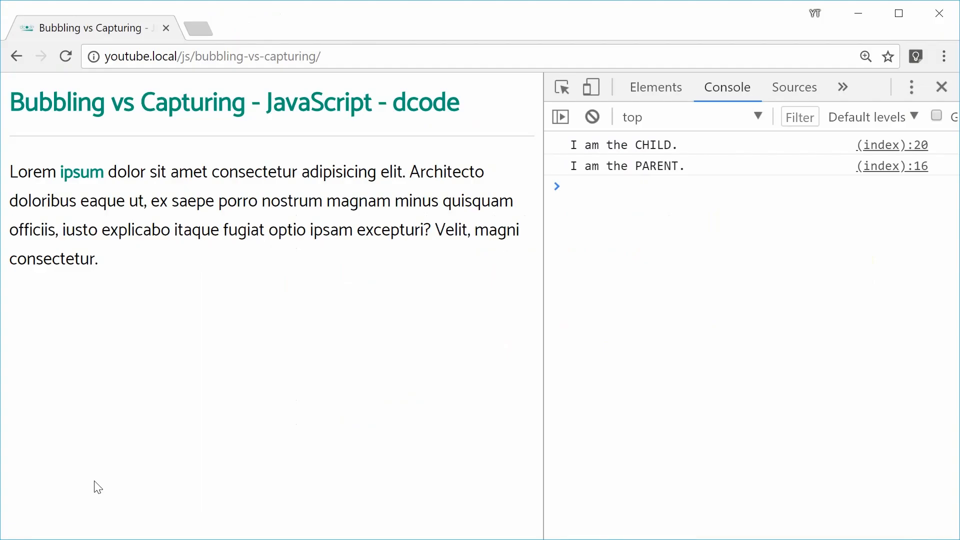
Reload, click 'ipsum', and highlight 'I am the PARENT.' logged before the CHILD message.
click(592, 117)
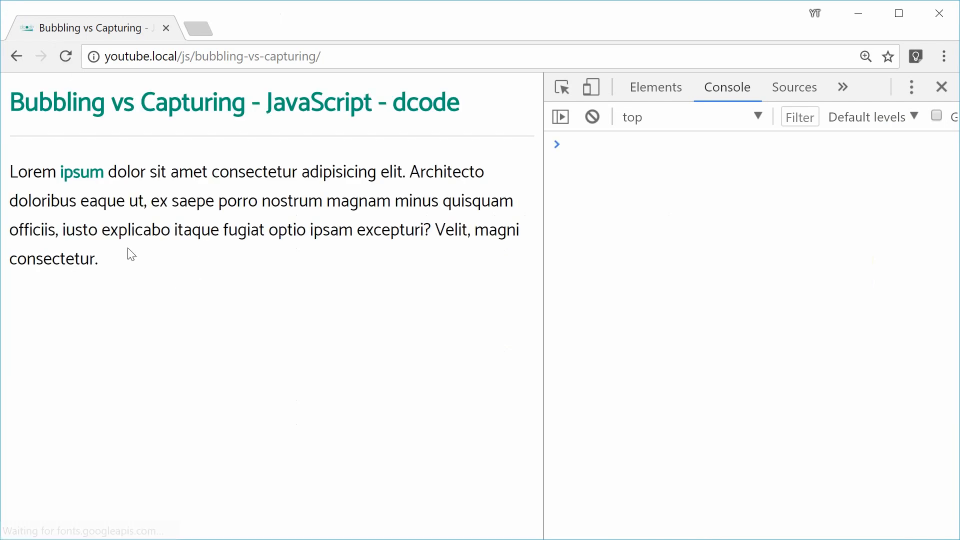
click(80, 172)
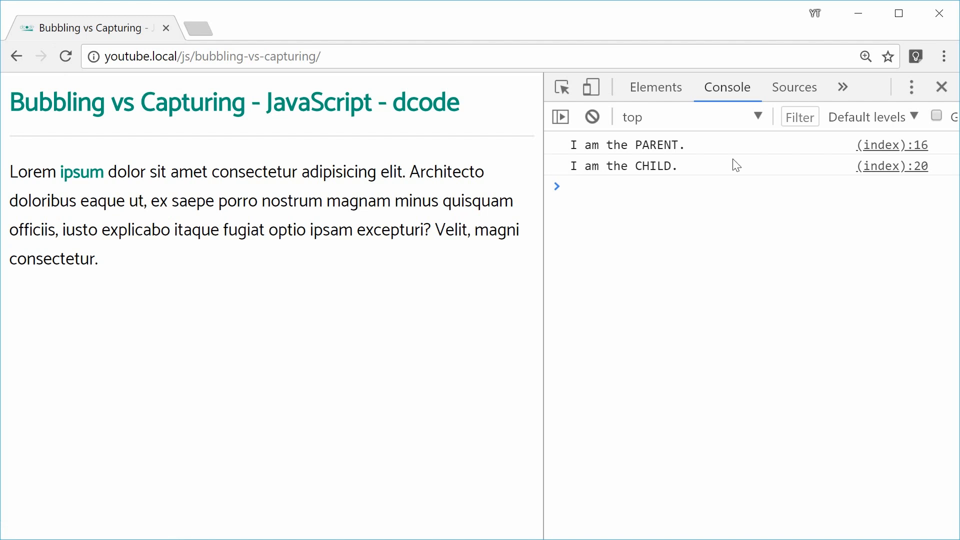
double_click(625, 144)
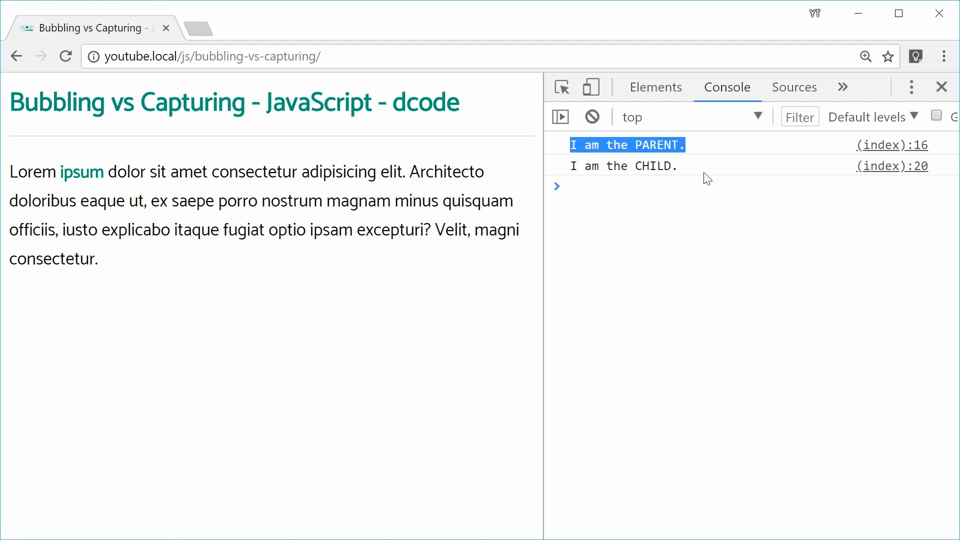
click(624, 248)
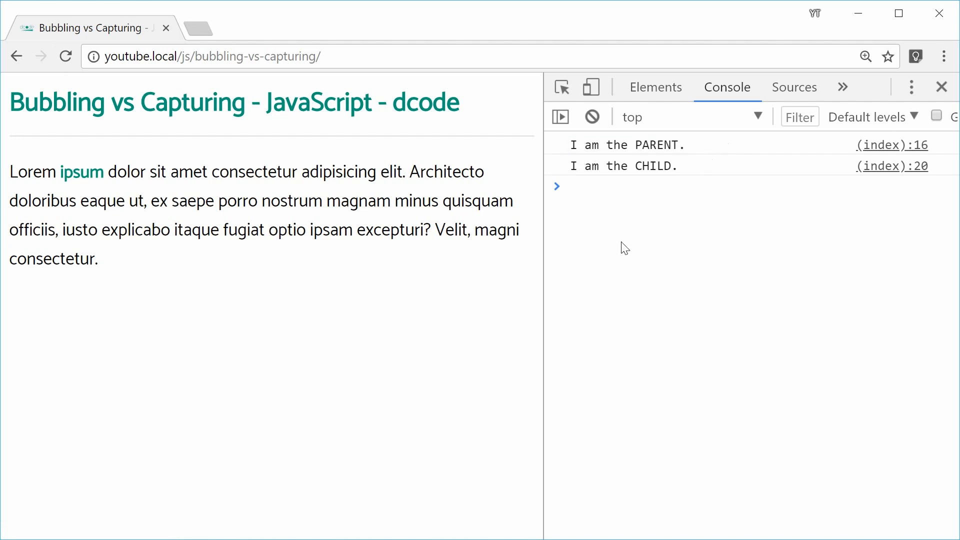